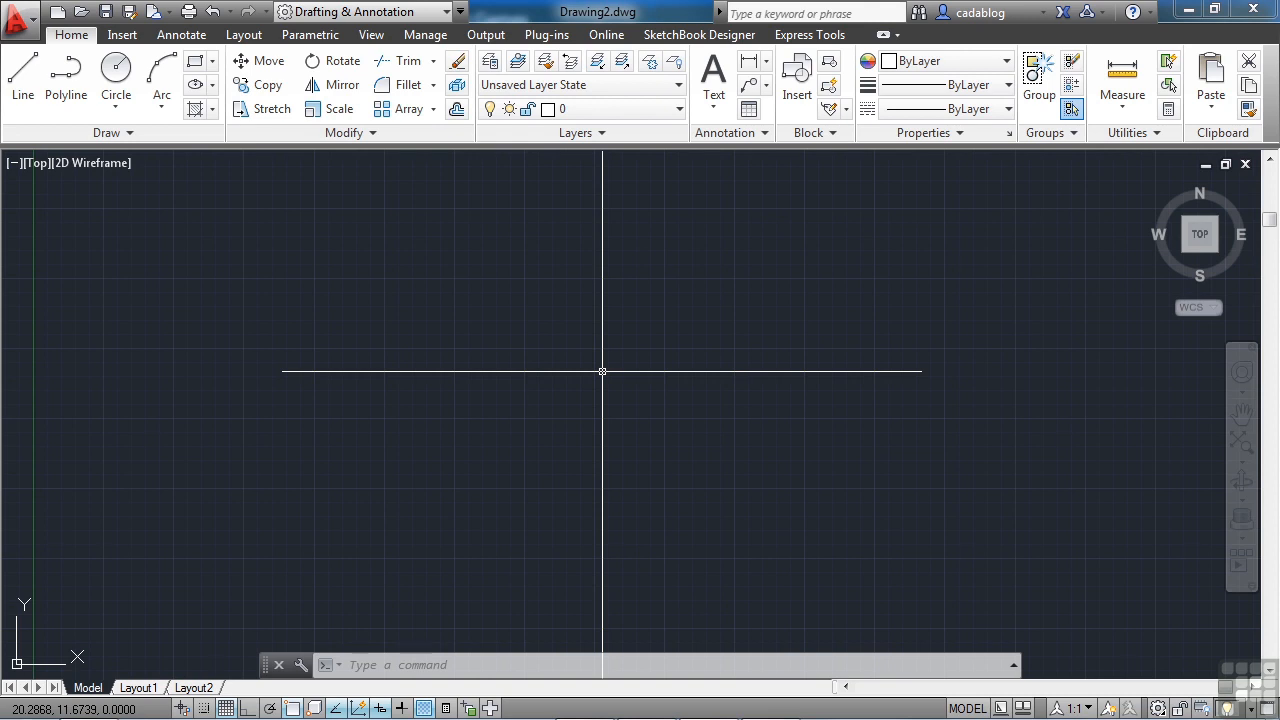
Run OPEN and choose Project_Template.dwg from the project folder.
{"action": "type", "text": "open"}
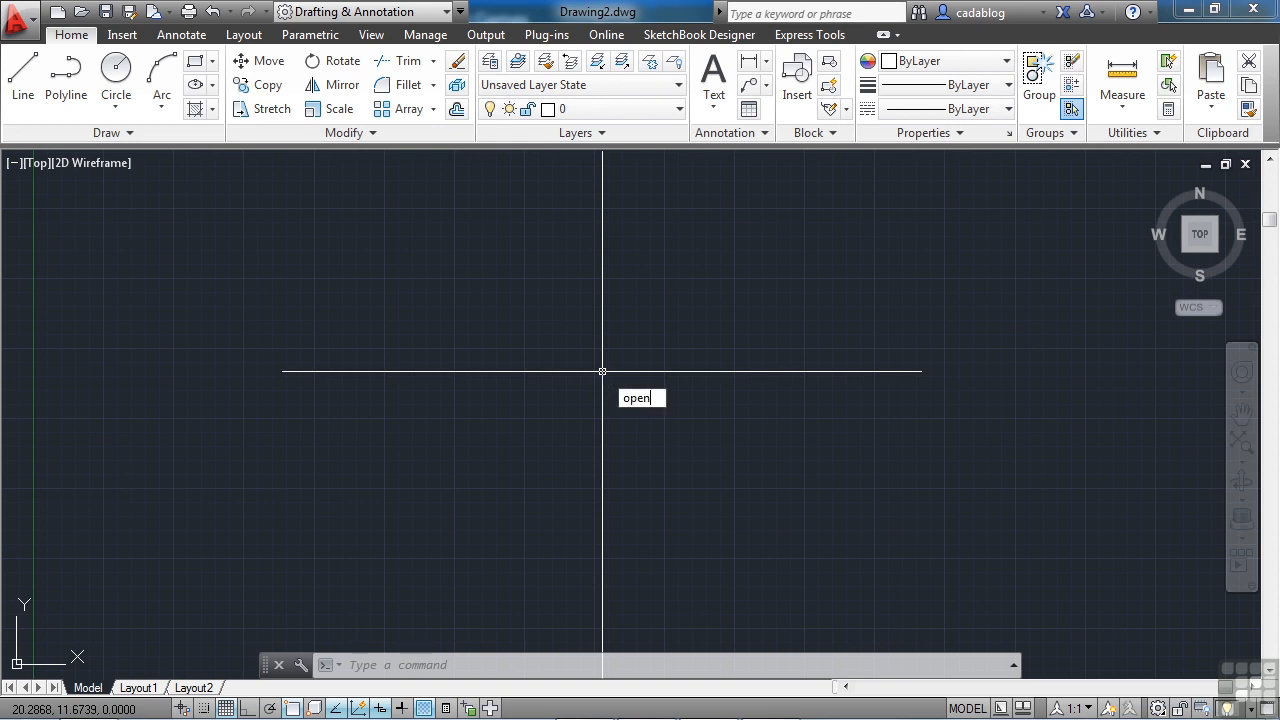
{"action": "key", "text": "Enter"}
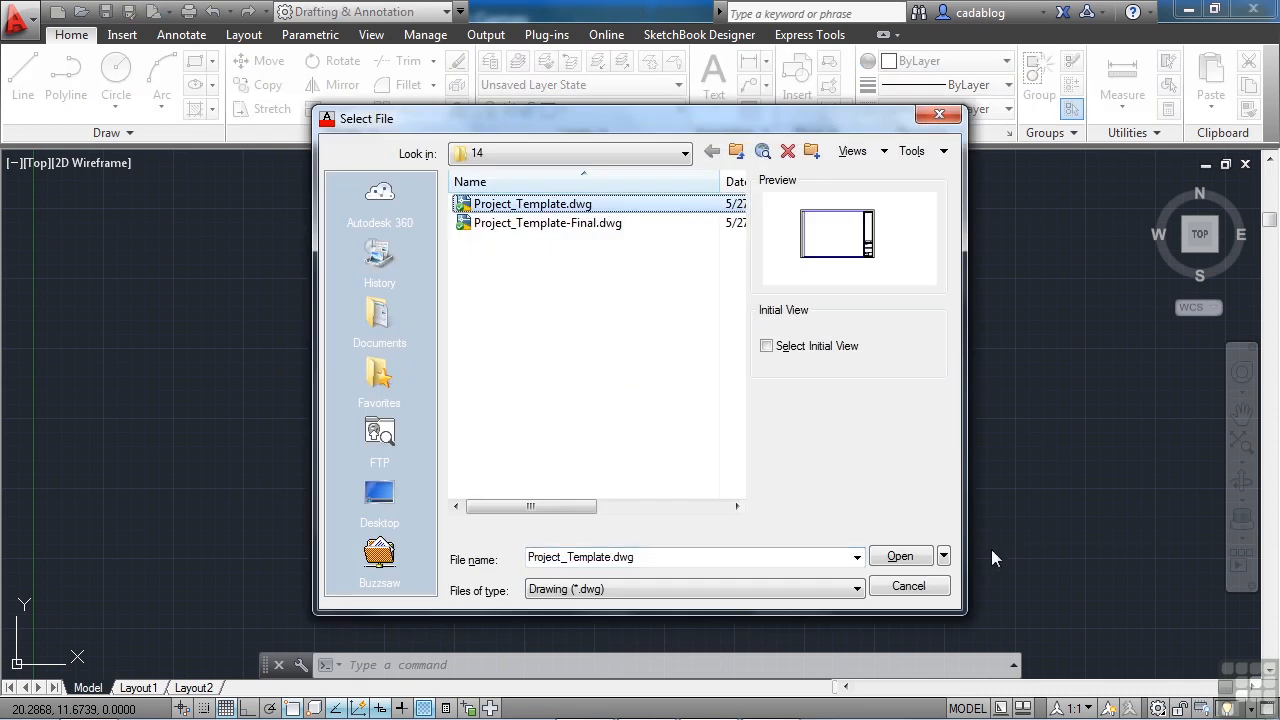
{"action": "left_click", "coordinate": [900, 556]}
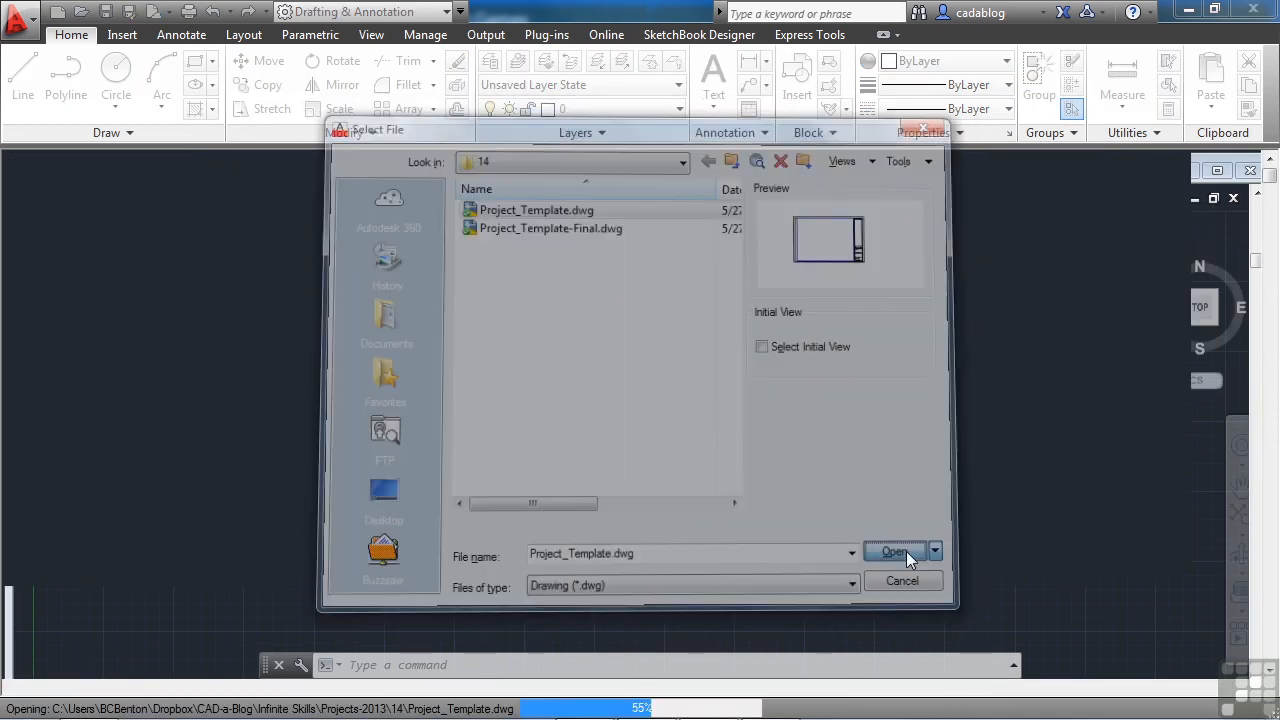
Finish opening Project_Template.dwg on its DIMENSION layout with the title block.
{"action": "left_click", "coordinate": [892, 552]}
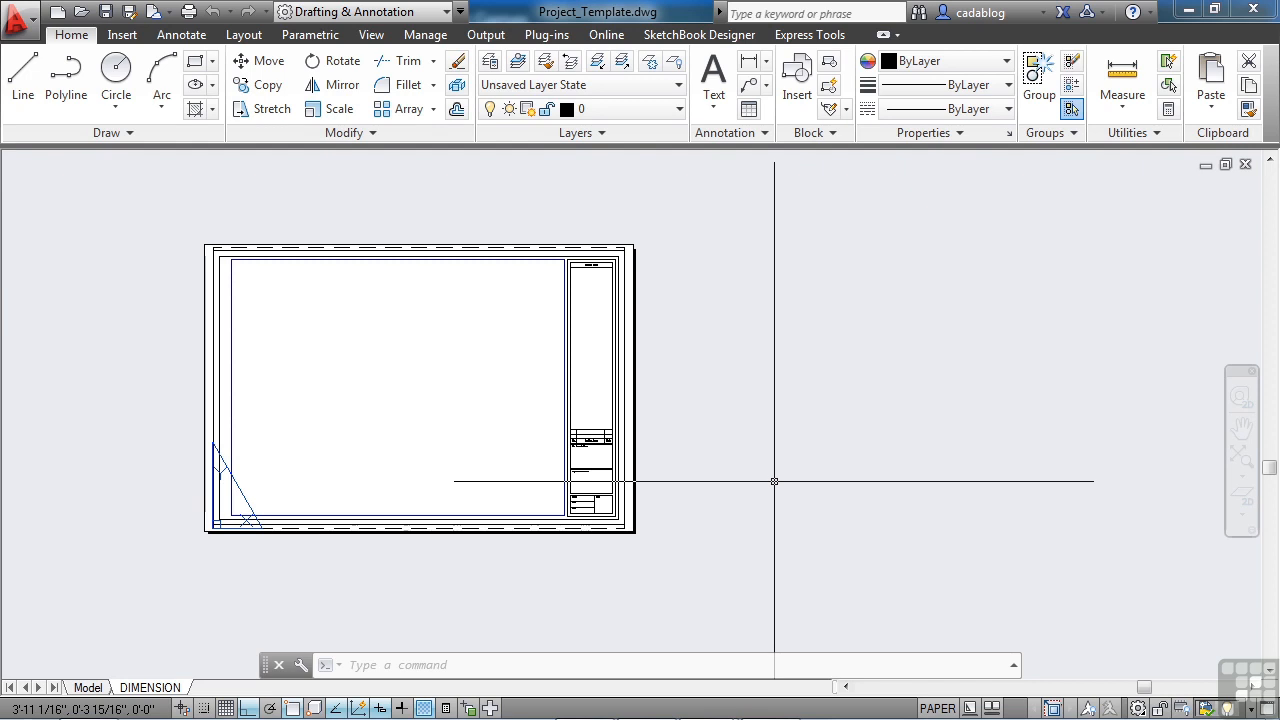
{"action": "mouse_move", "coordinate": [420, 370]}
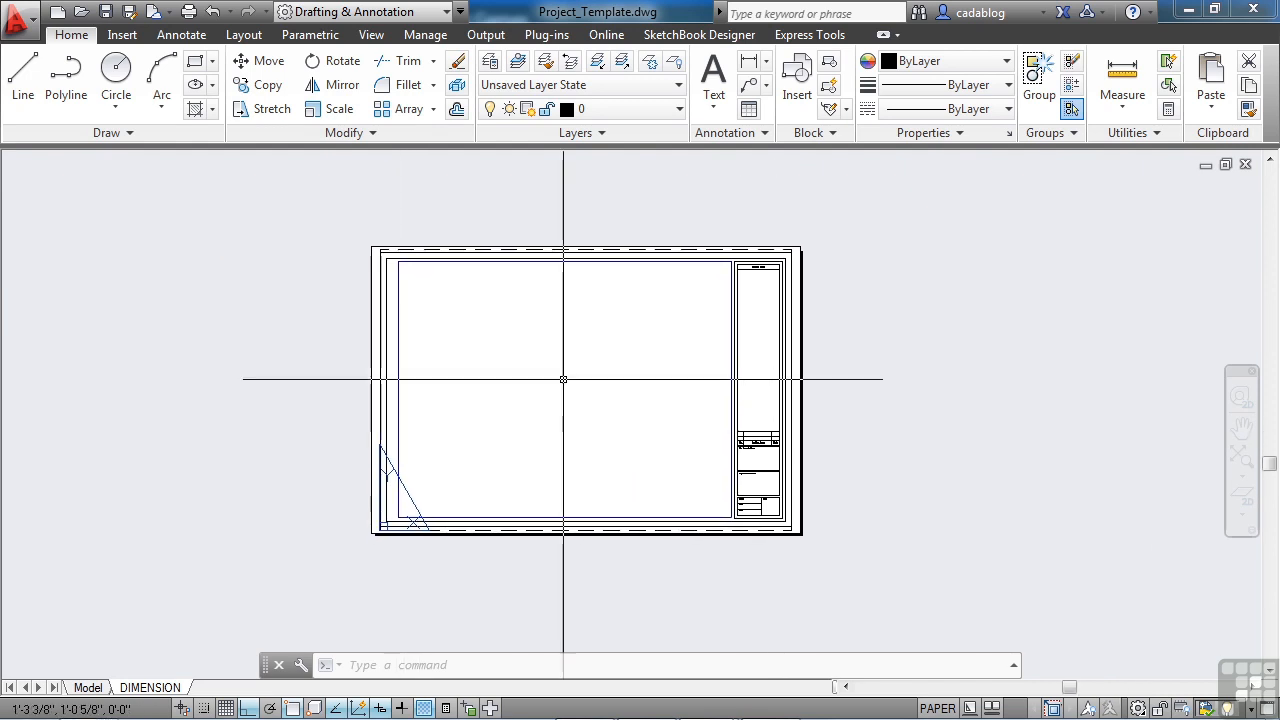
Save the drawing as Project_Template-Final.dwg, confirming replacement of the existing file.
{"action": "left_click", "coordinate": [20, 16]}
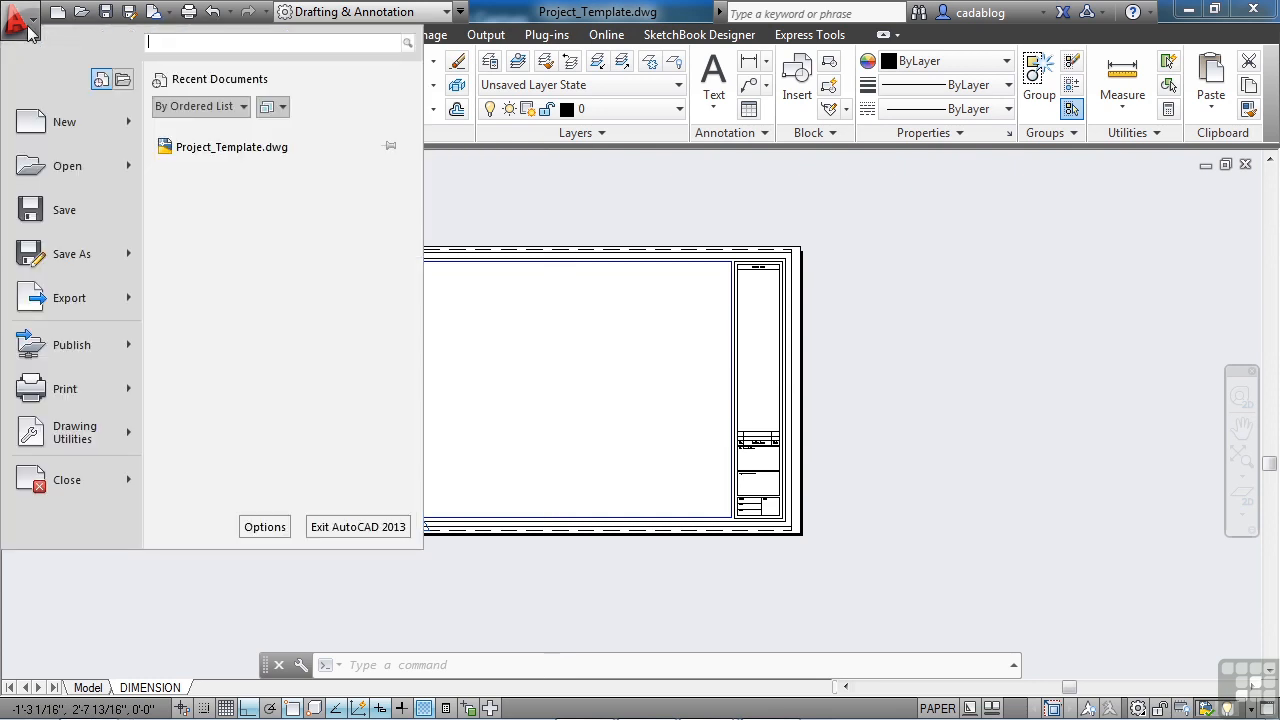
{"action": "mouse_move", "coordinate": [68, 172]}
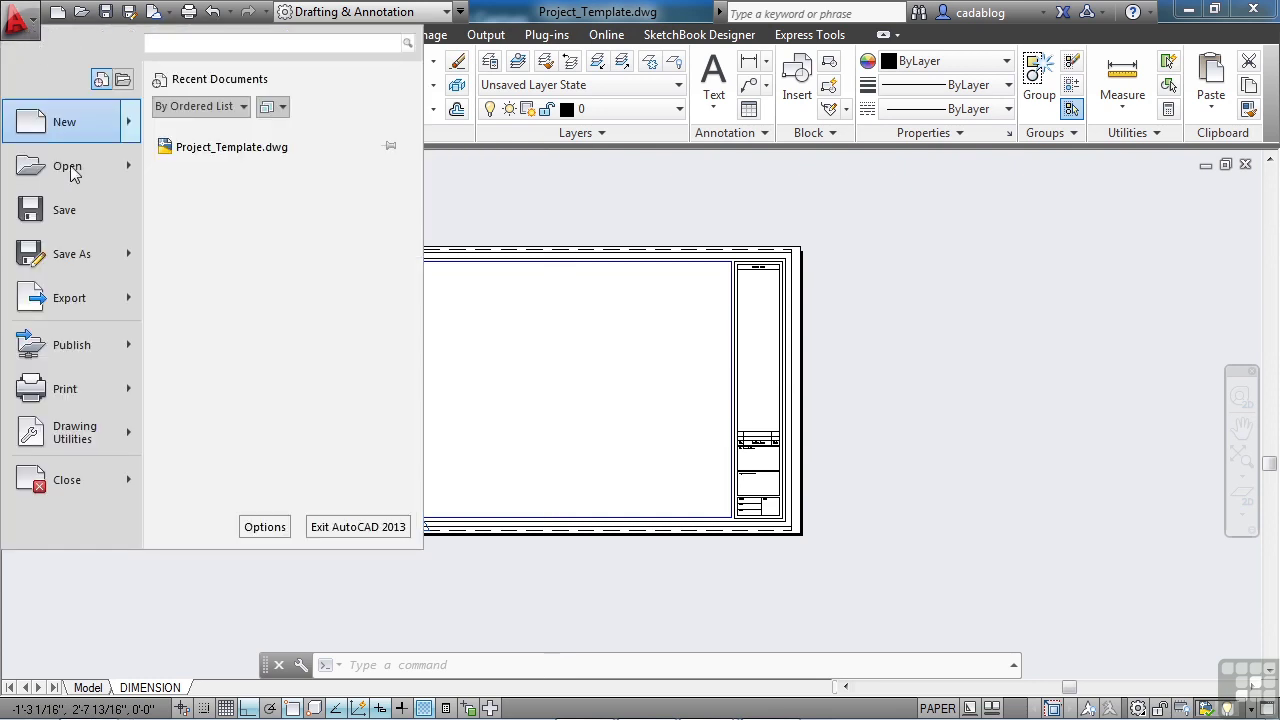
{"action": "left_click", "coordinate": [68, 166]}
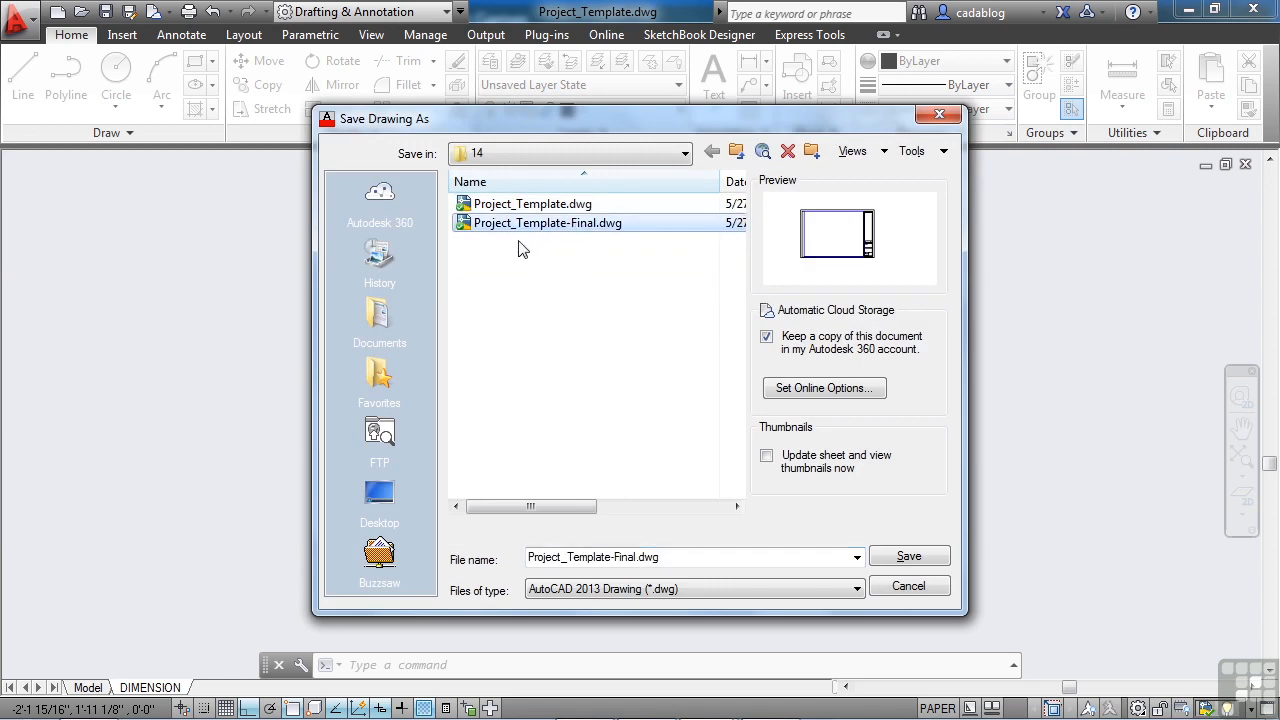
{"action": "mouse_move", "coordinate": [552, 244]}
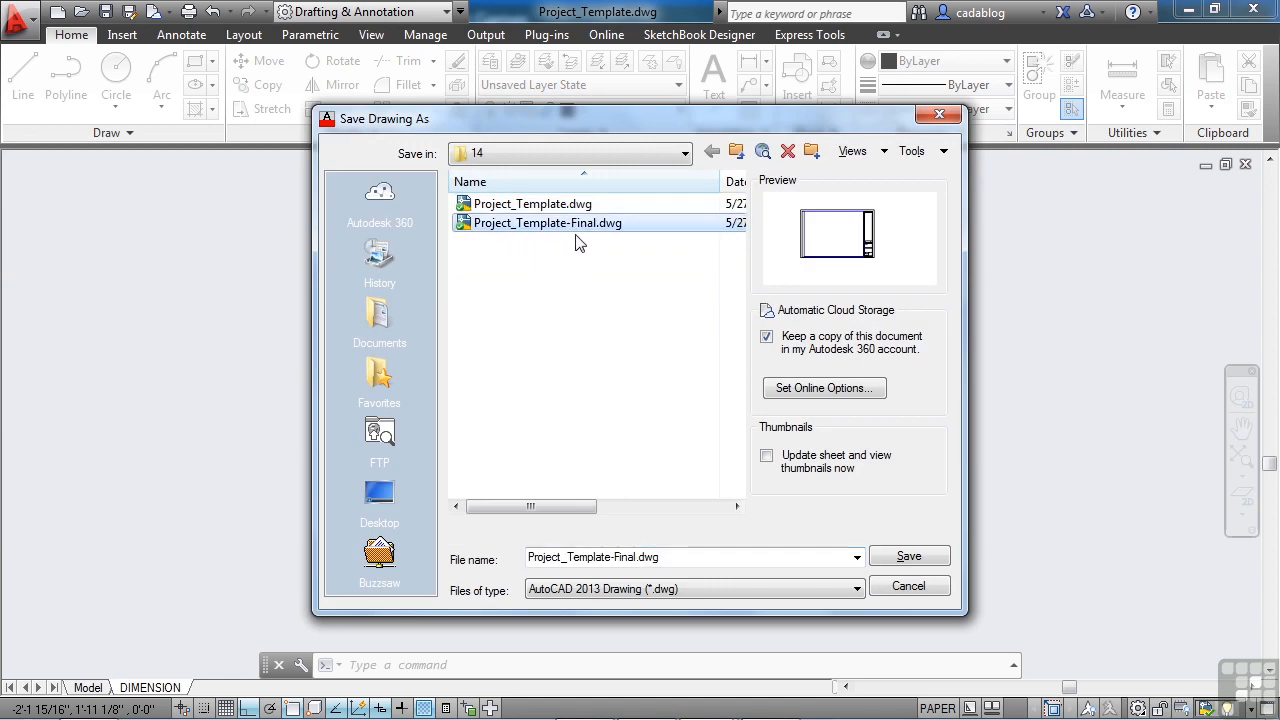
{"action": "mouse_move", "coordinate": [748, 408]}
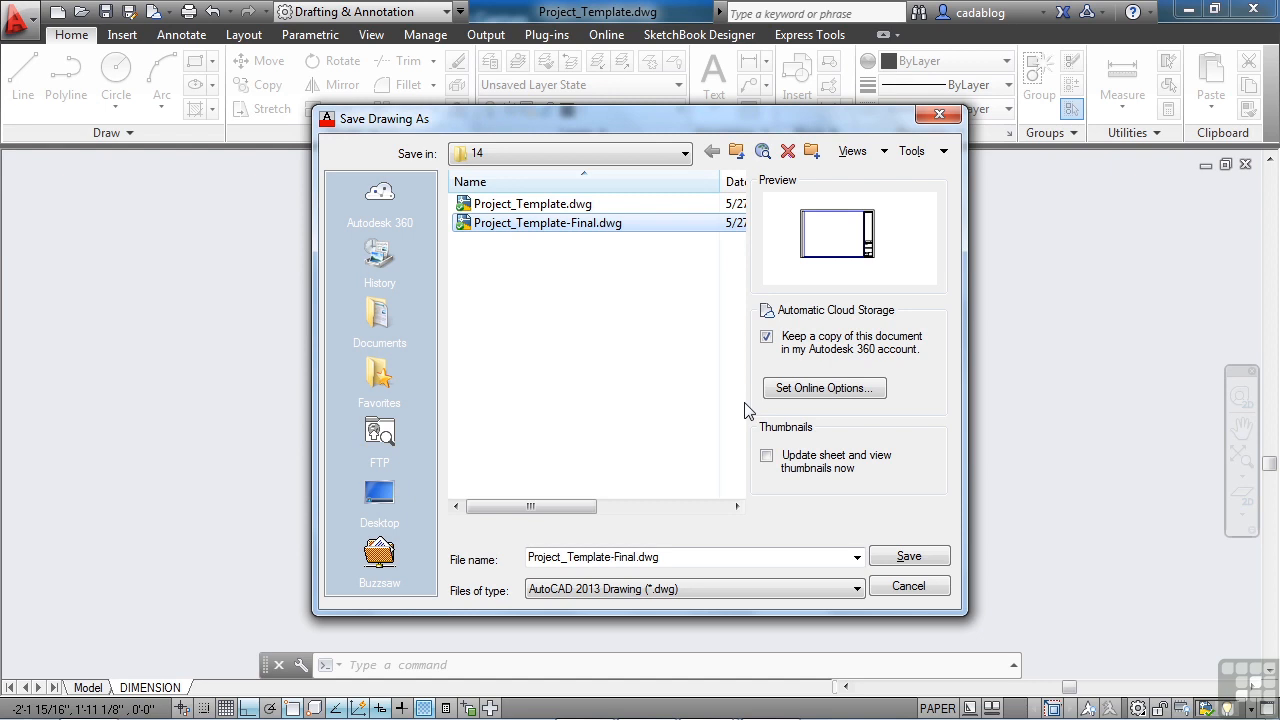
{"action": "left_click", "coordinate": [908, 556]}
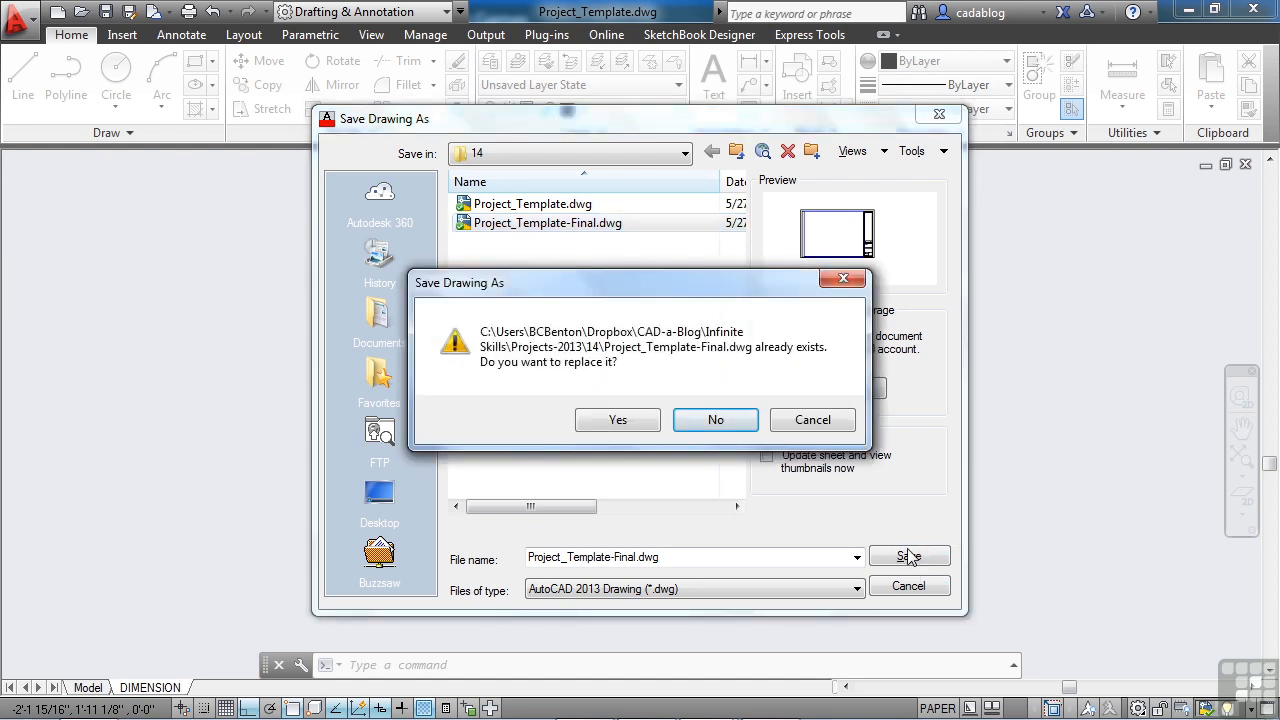
{"action": "mouse_move", "coordinate": [616, 420]}
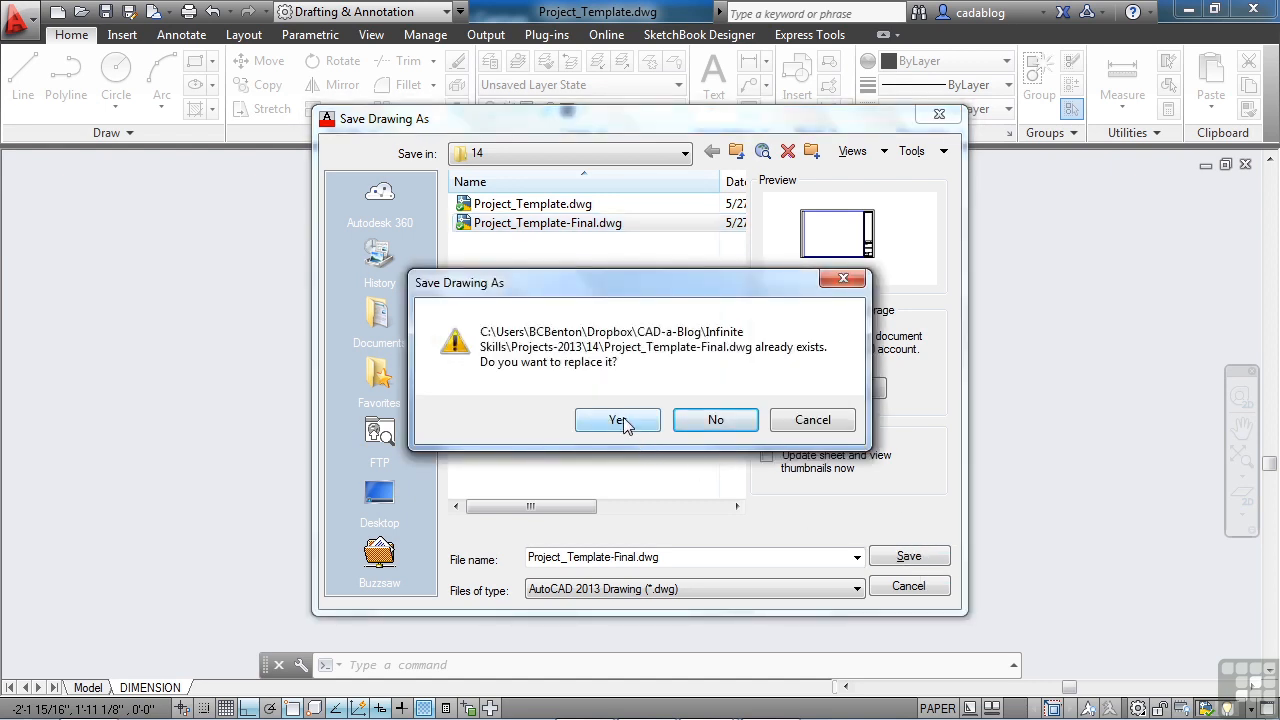
{"action": "left_click", "coordinate": [616, 420]}
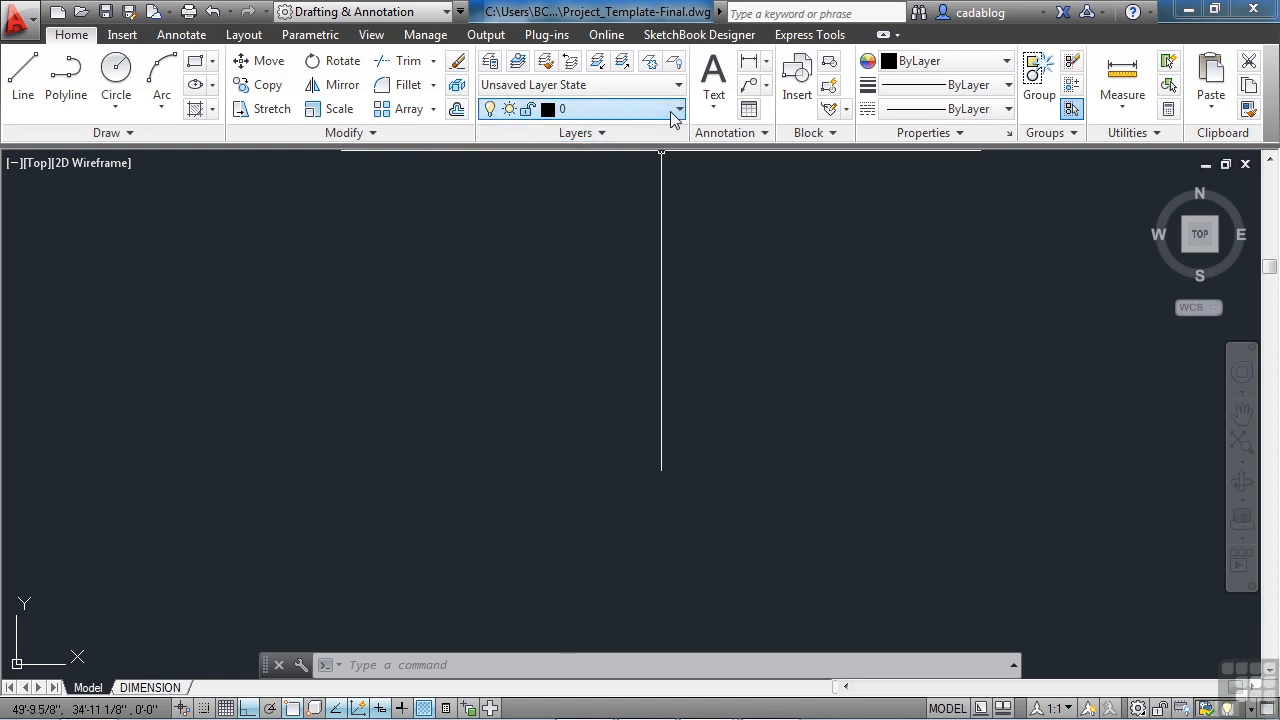
{"action": "left_click", "coordinate": [676, 108]}
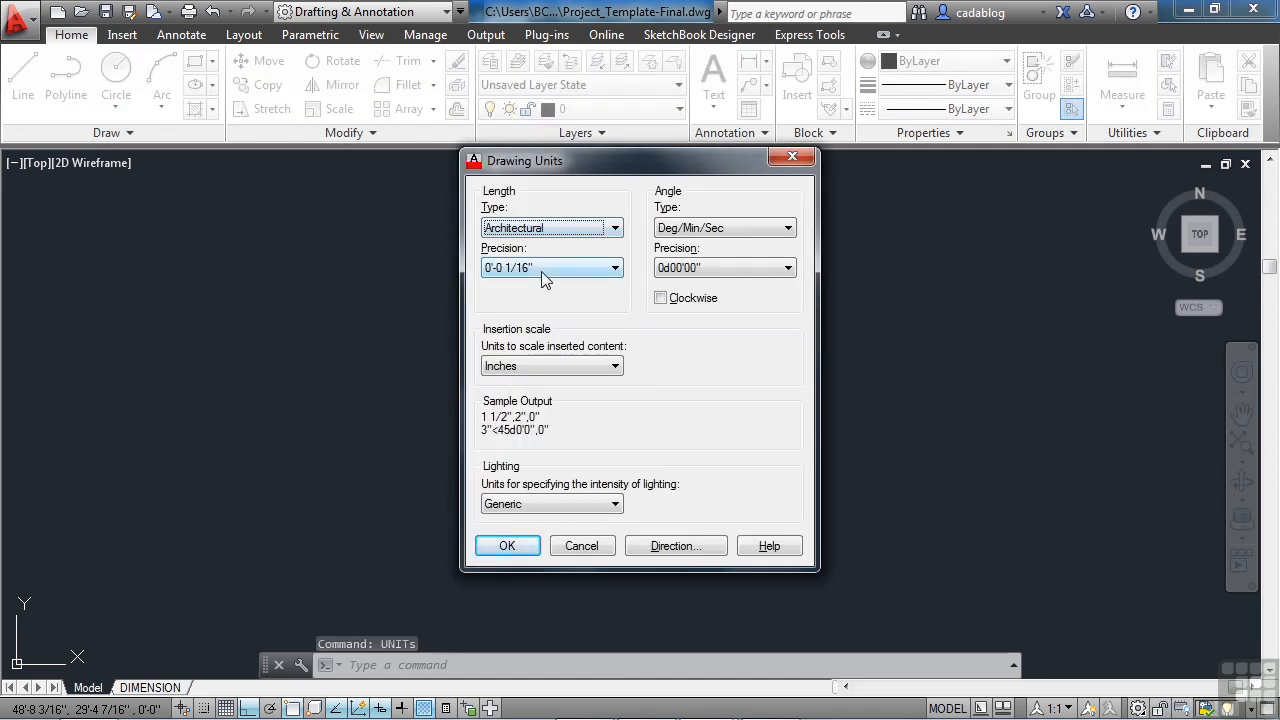
{"action": "mouse_move", "coordinate": [564, 264]}
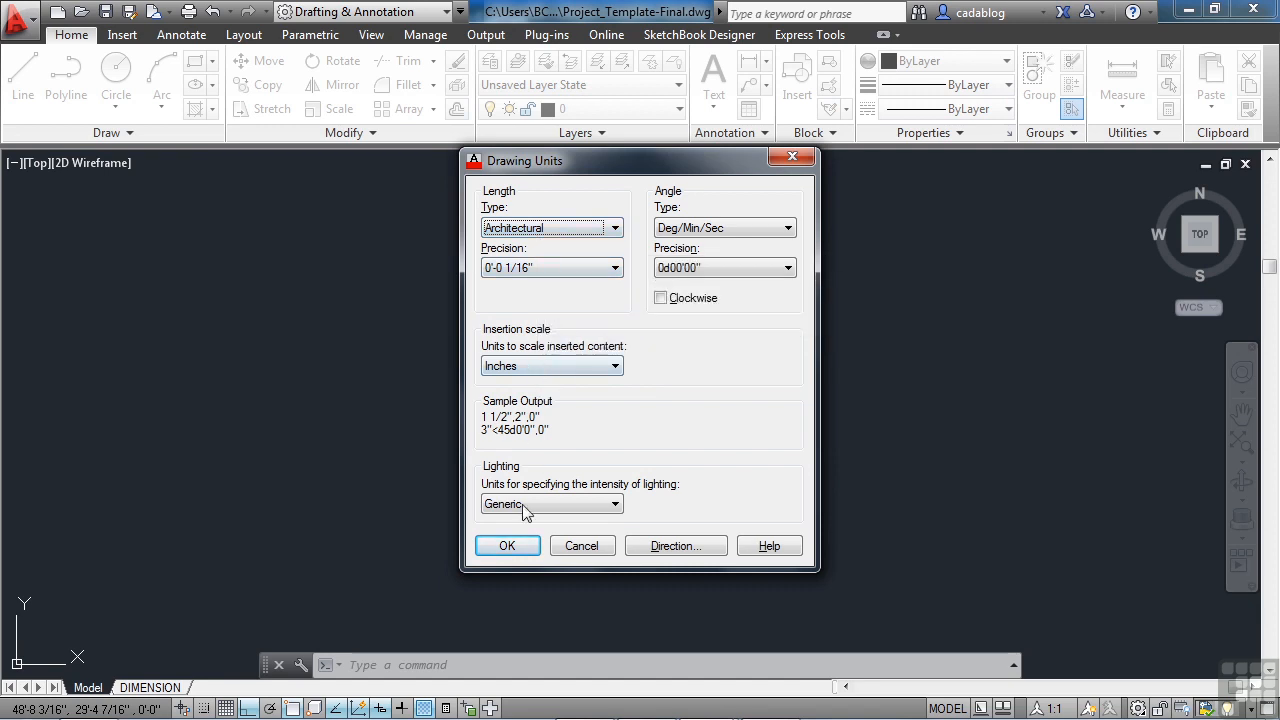
{"action": "left_click", "coordinate": [508, 544]}
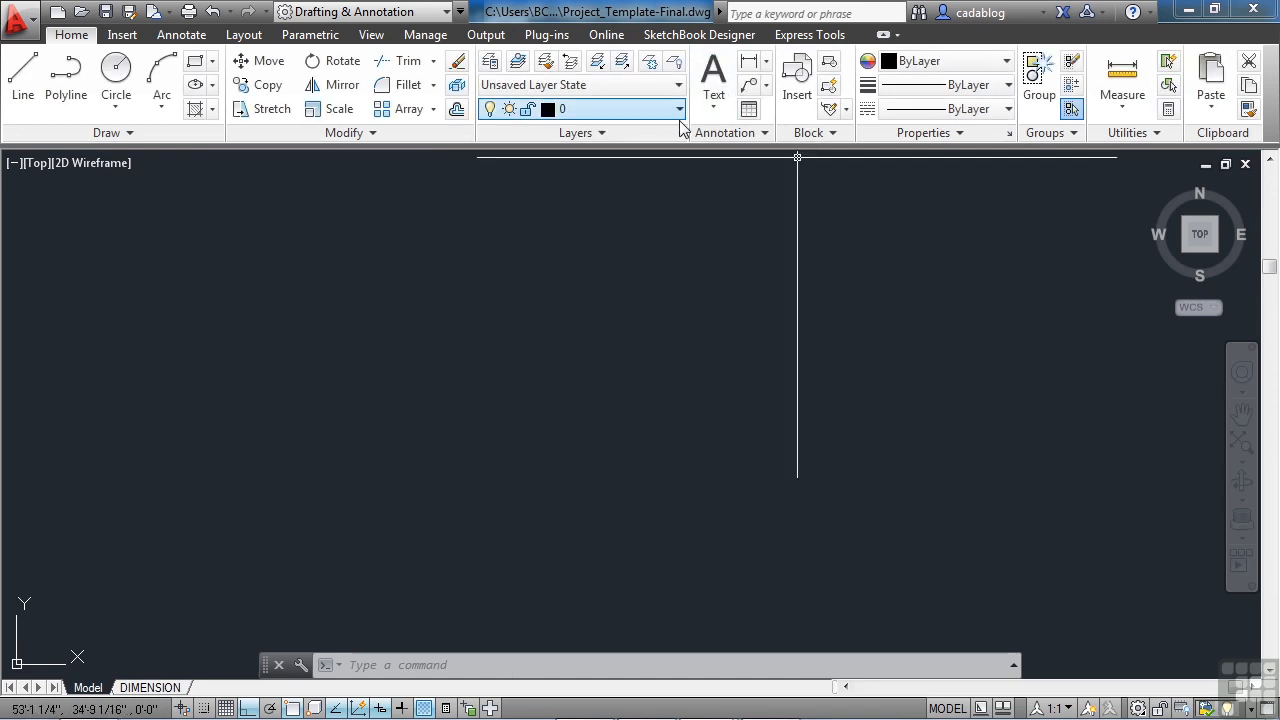
Make A-Walls-Exterior the current layer and begin the PLINE command.
{"action": "left_click", "coordinate": [676, 108]}
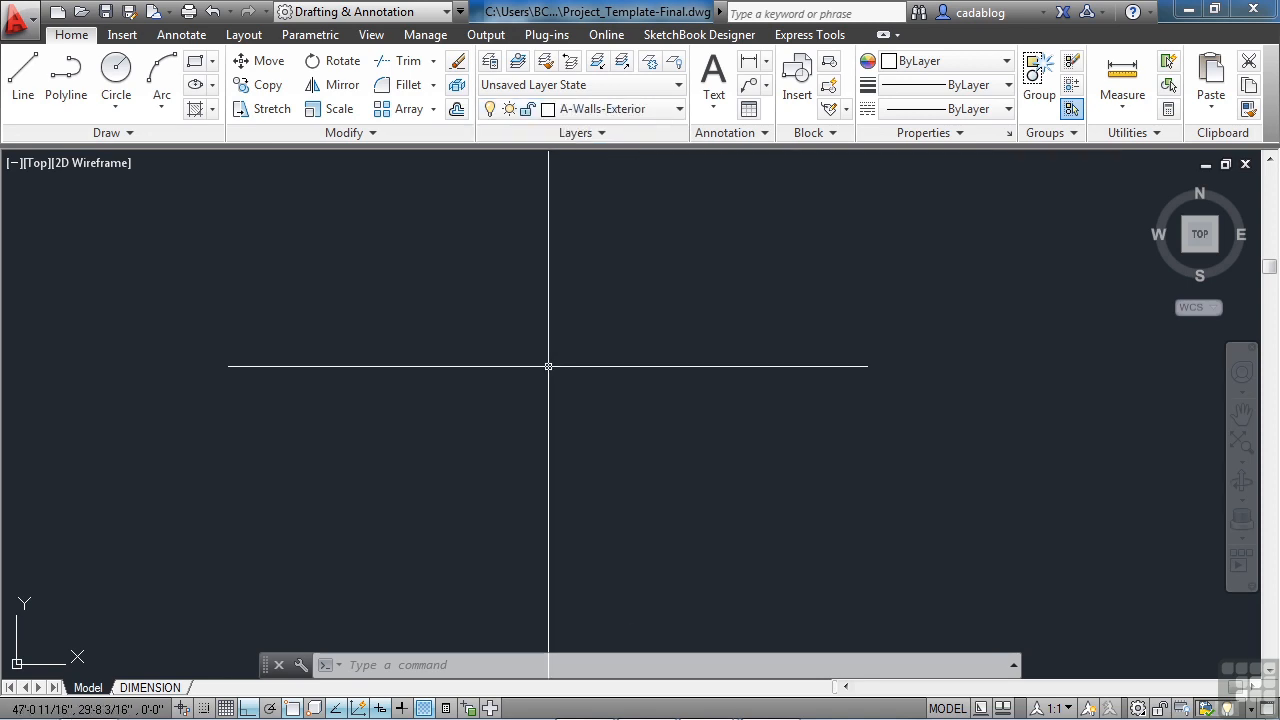
{"action": "type", "text": "PLINE"}
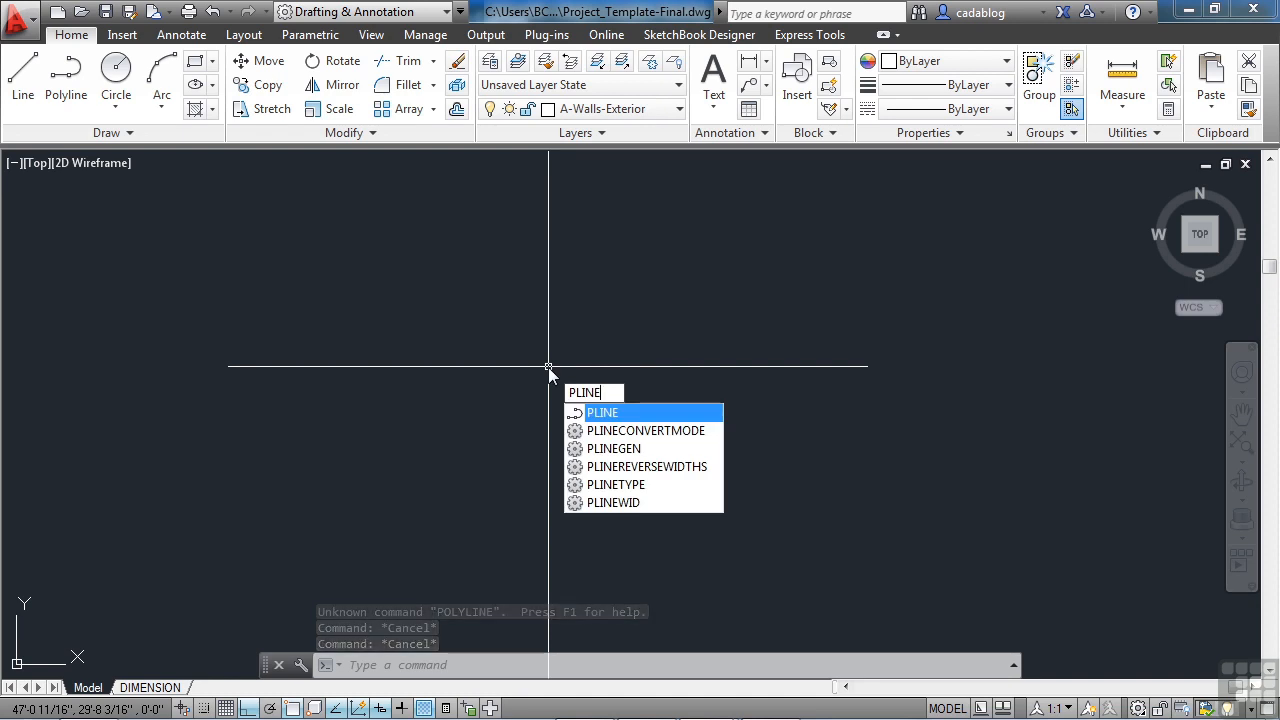
Draw the exterior wall polyline from a start corner with lengths 37', 16'8, 7'6 and 22', ending perpendicular.
{"action": "key", "text": "Enter"}
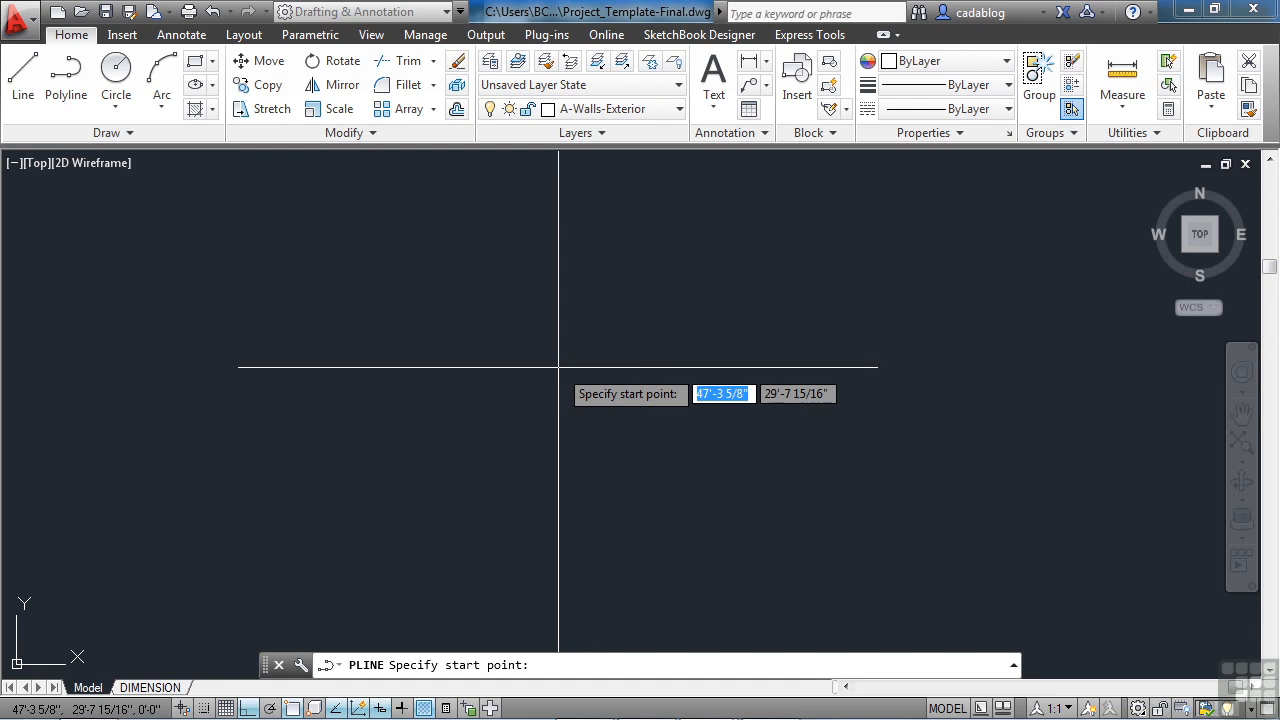
{"action": "mouse_move", "coordinate": [540, 404]}
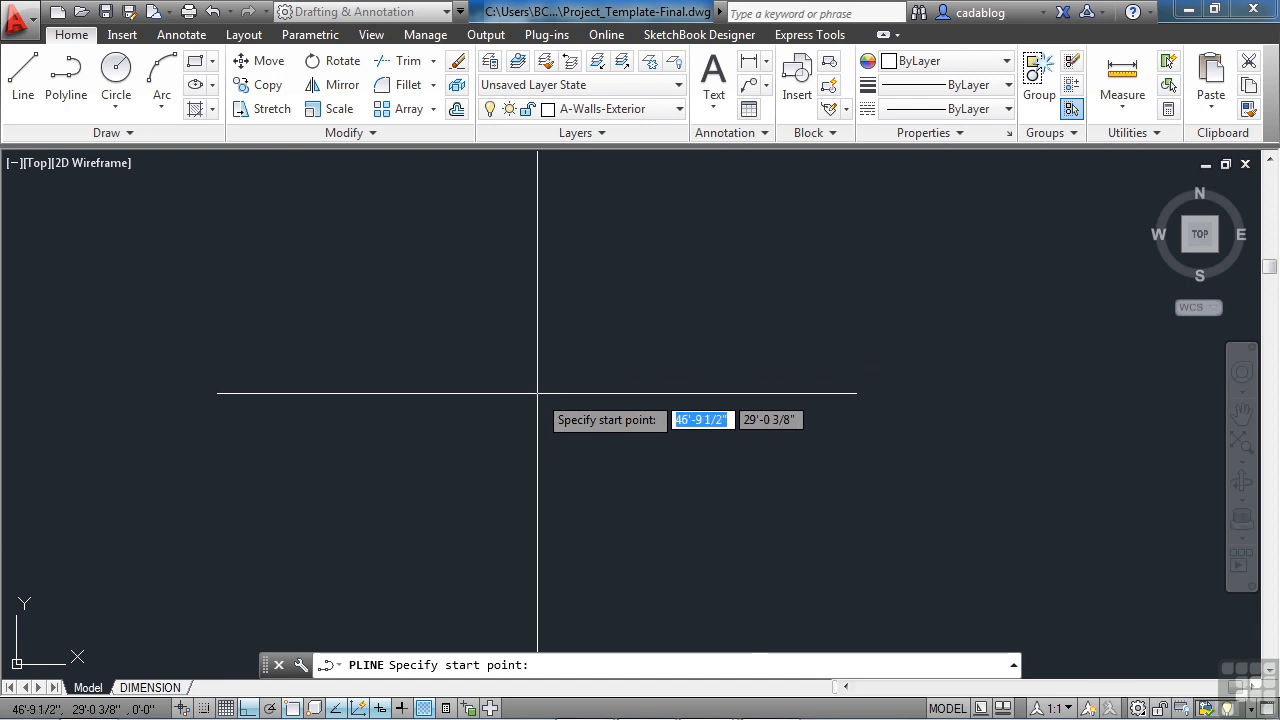
{"action": "mouse_move", "coordinate": [384, 420]}
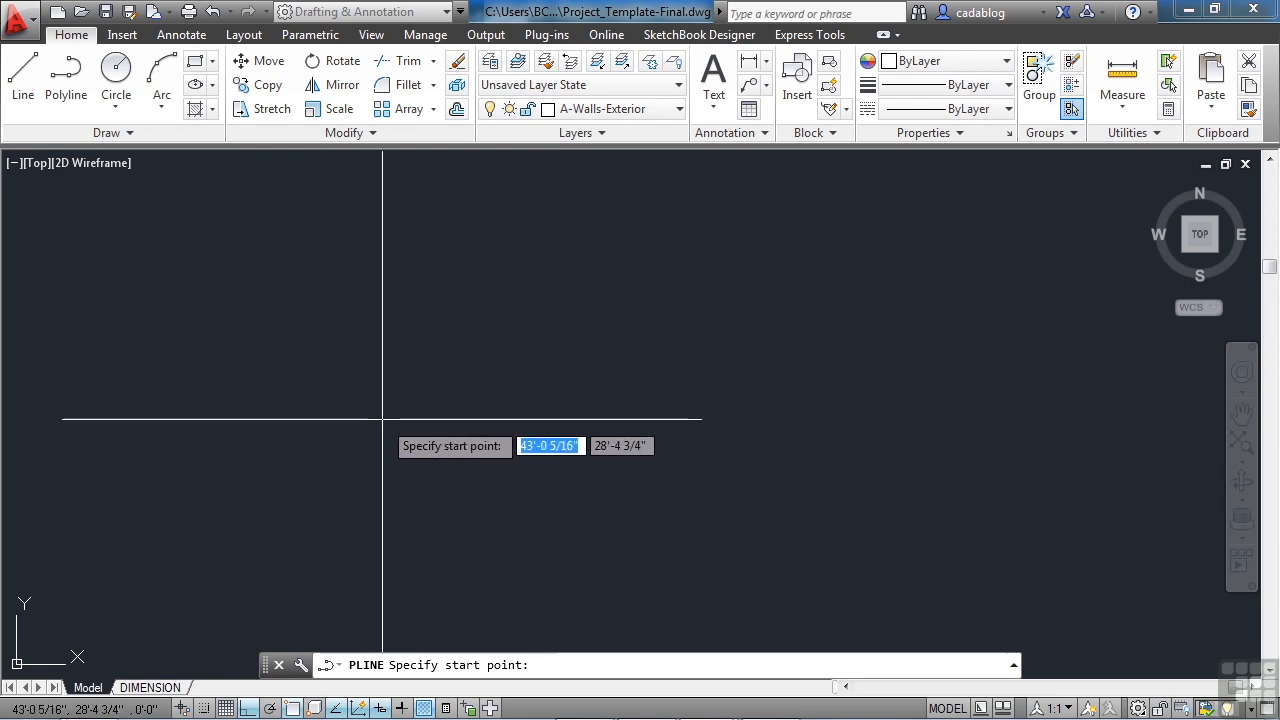
{"action": "mouse_move", "coordinate": [410, 492]}
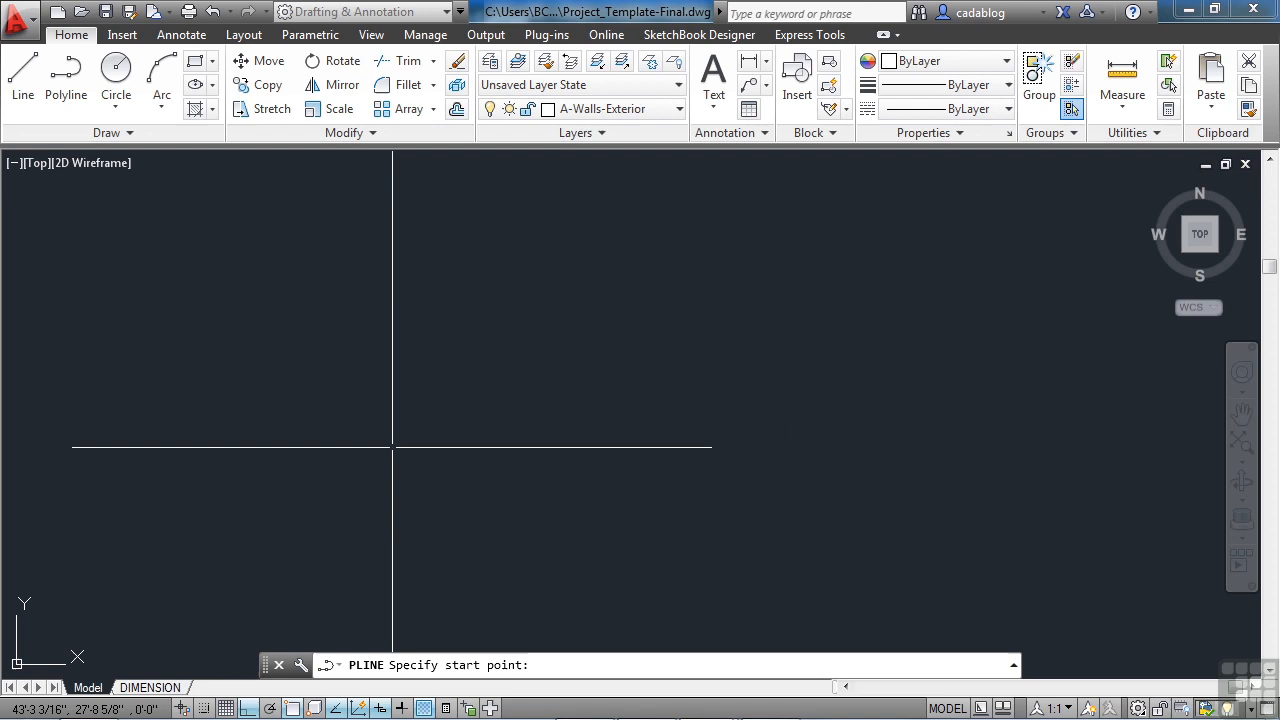
{"action": "left_click", "coordinate": [392, 444]}
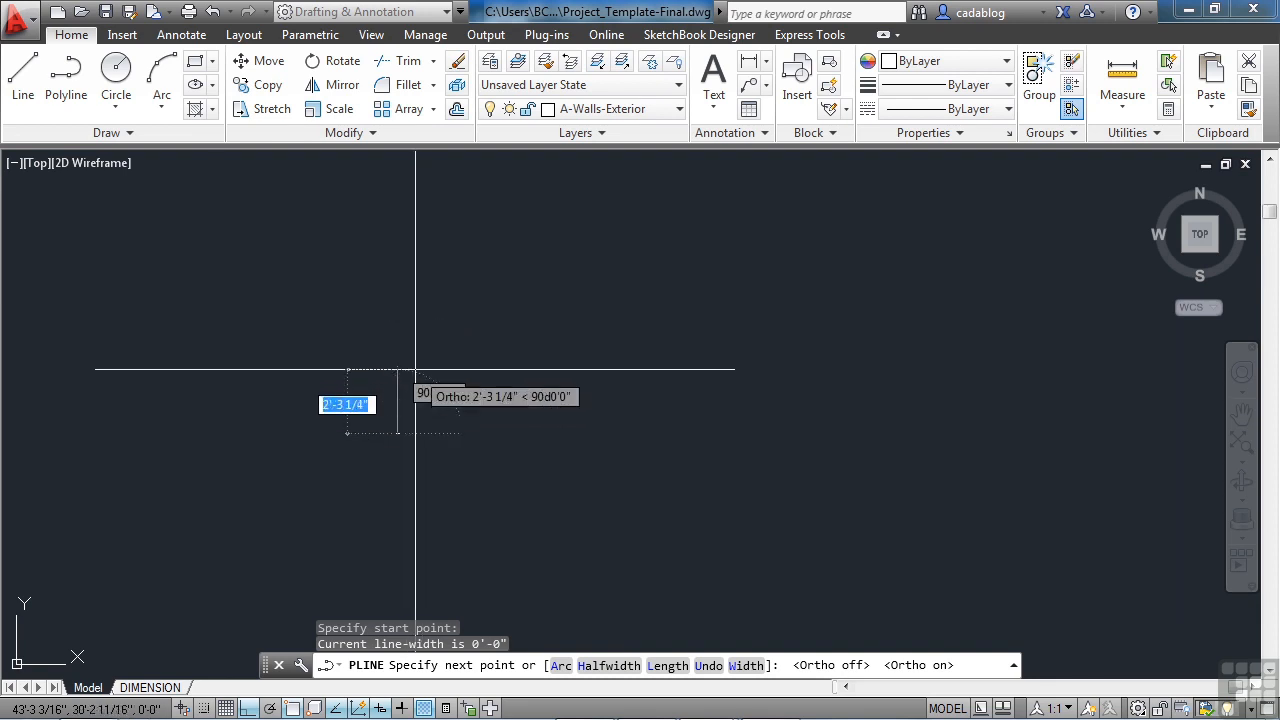
{"action": "type", "text": "37'"}
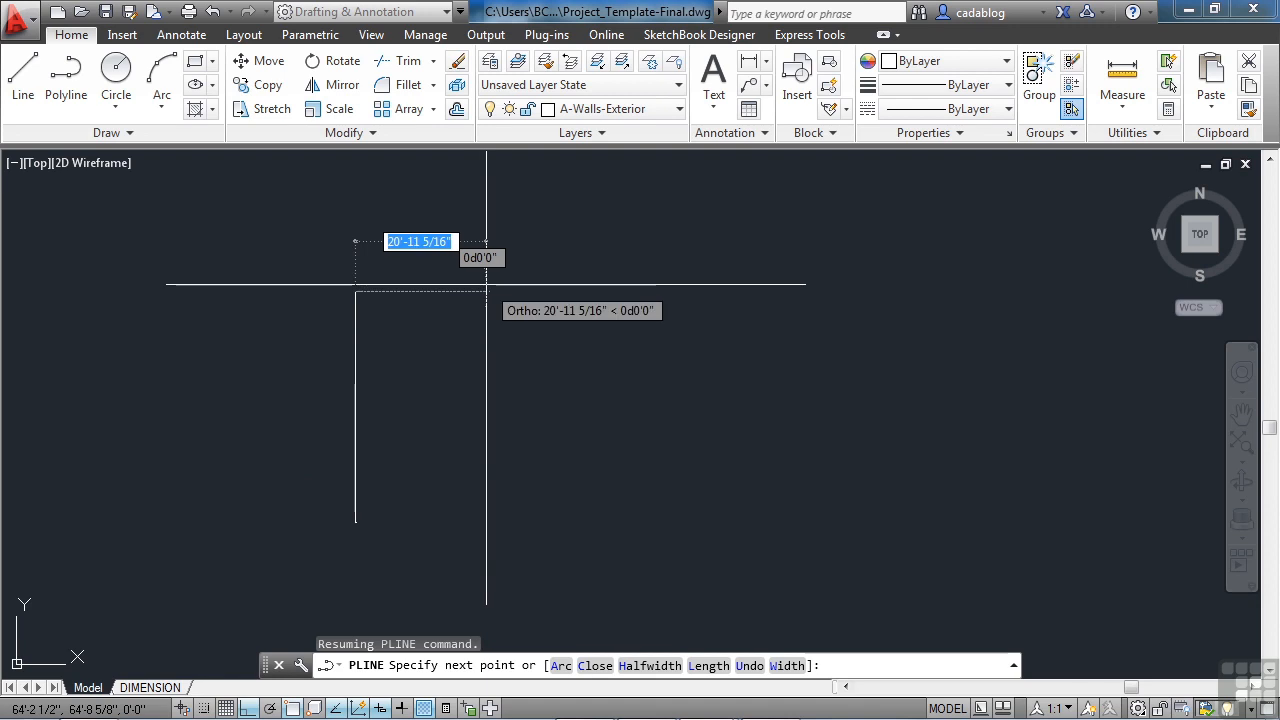
{"action": "type", "text": "16'8"}
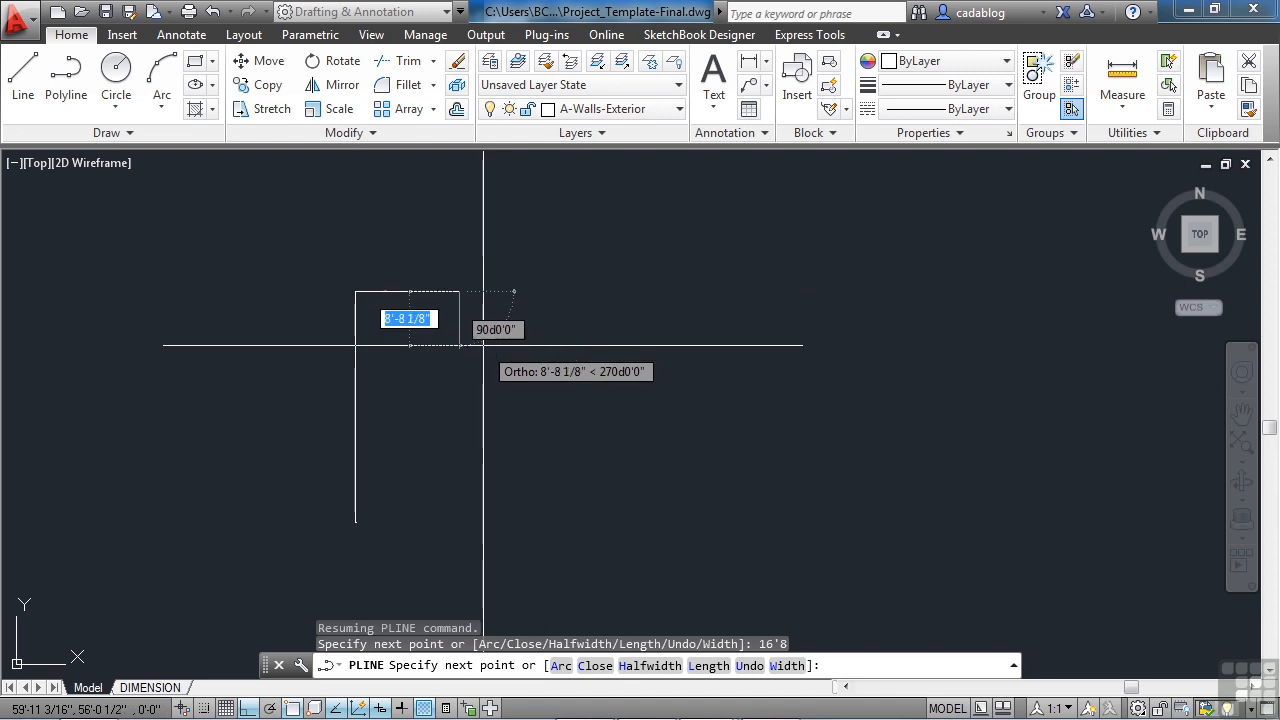
{"action": "type", "text": "7'6"}
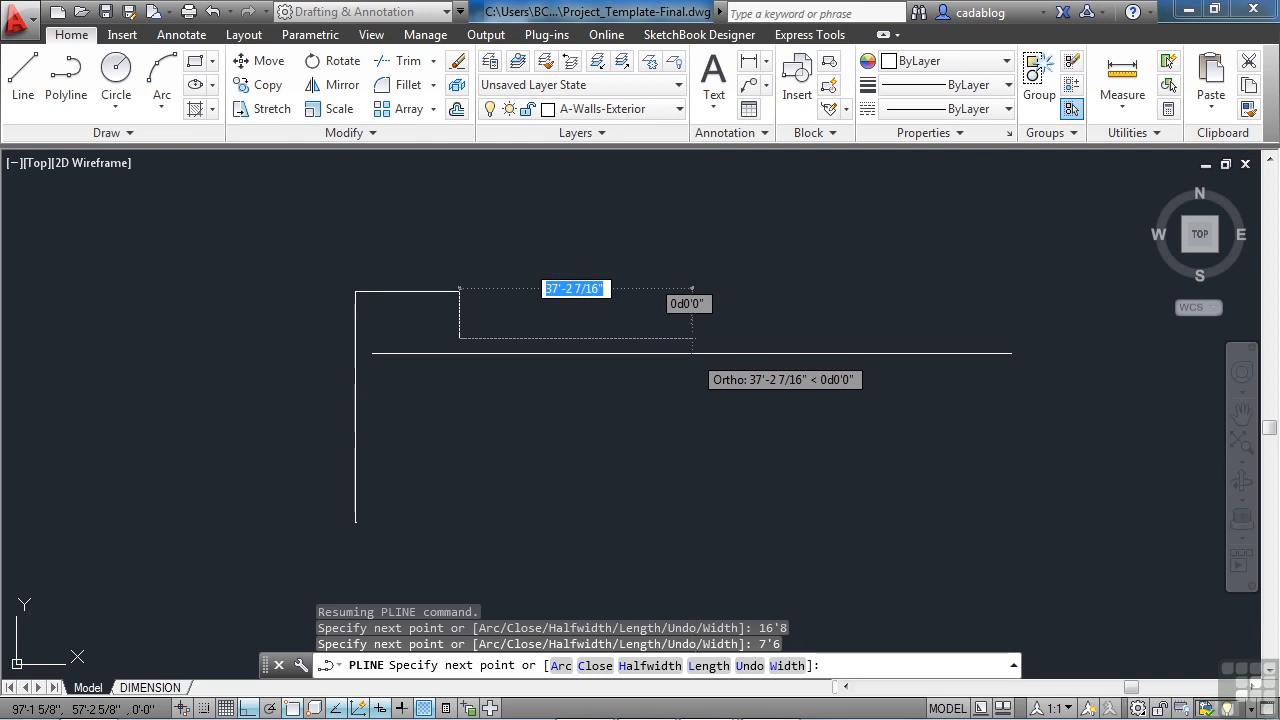
{"action": "mouse_move", "coordinate": [704, 280]}
{"action": "type", "text": "30'"}
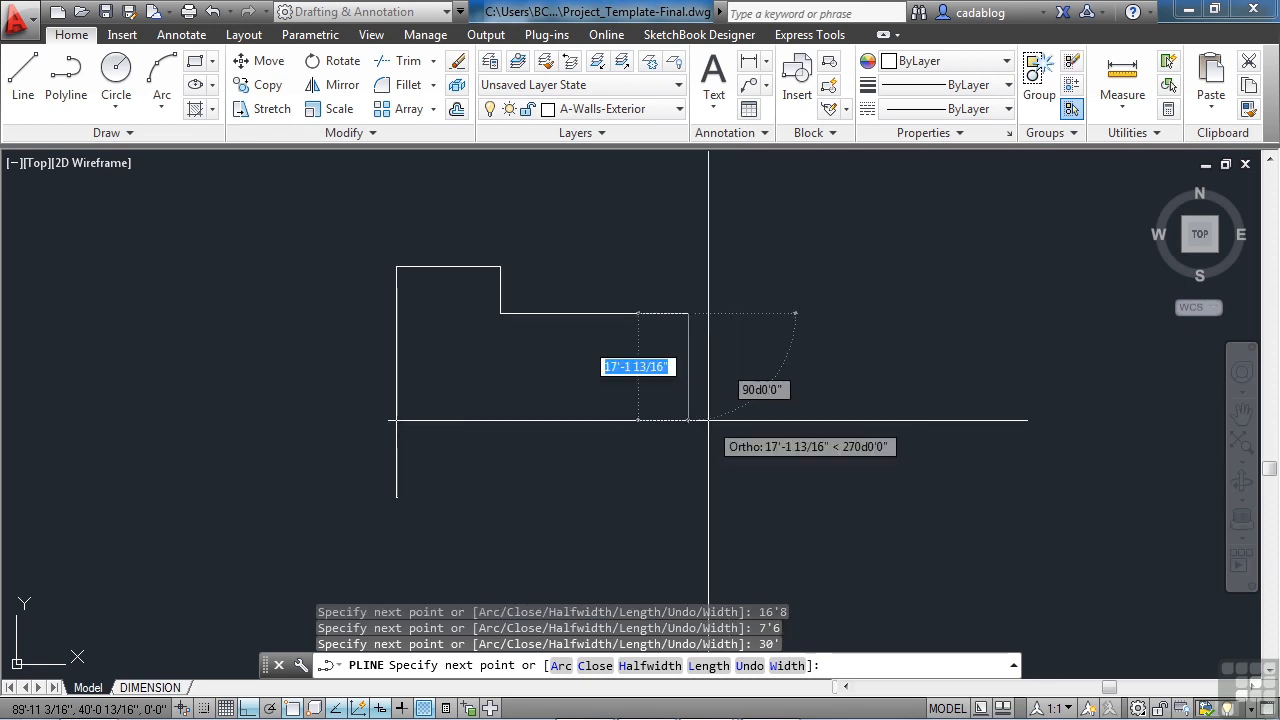
{"action": "type", "text": "22'"}
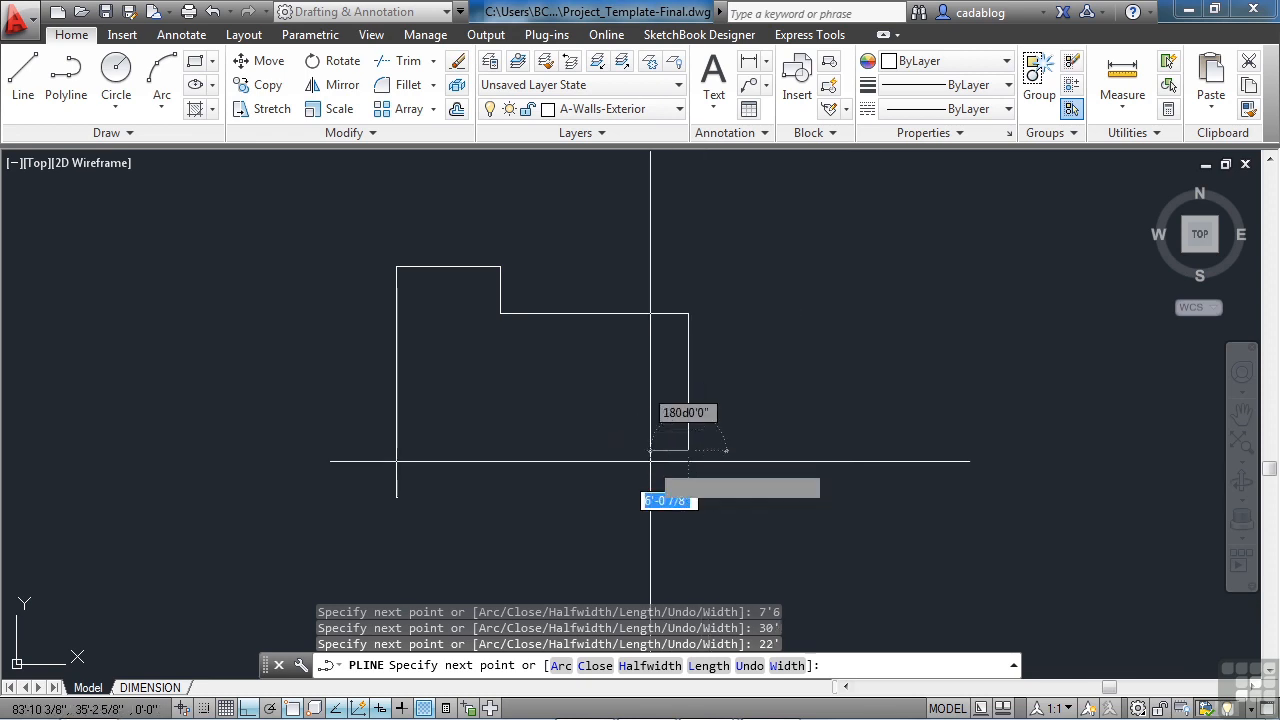
{"action": "type", "text": "per"}
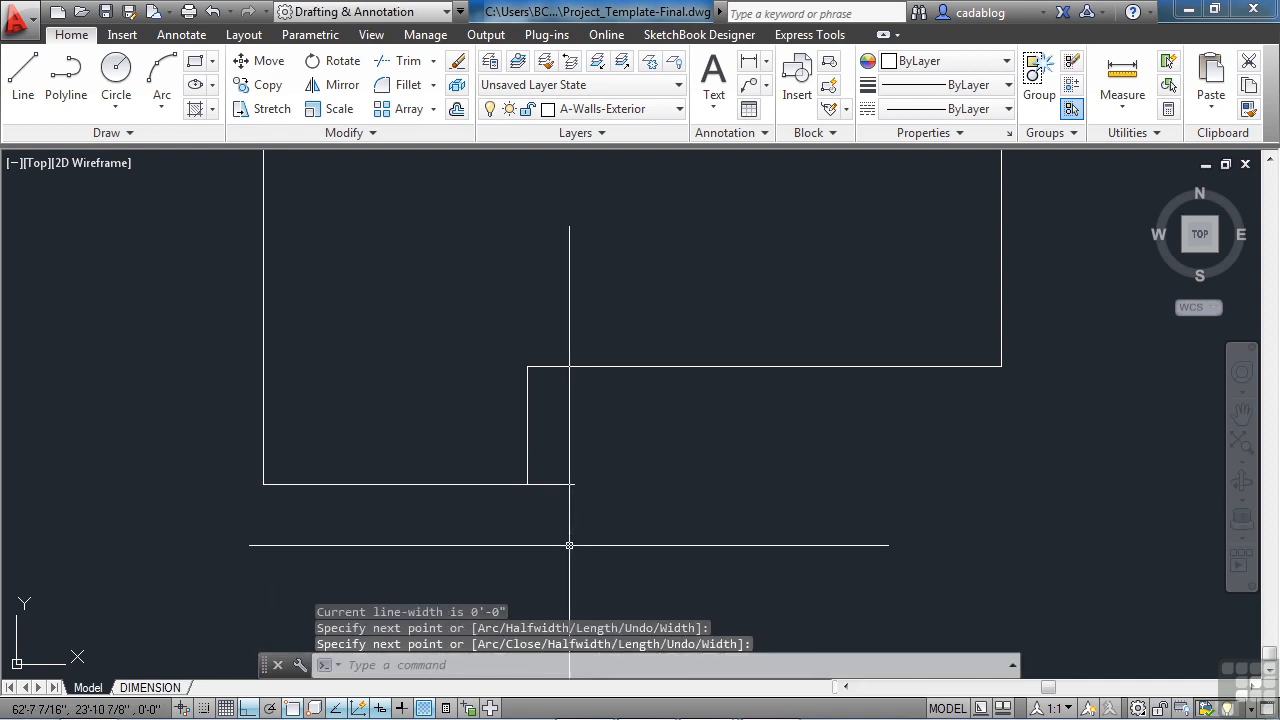
Fillet the final corner with radius 0 so the wall outline closes.
{"action": "type", "text": "F"}
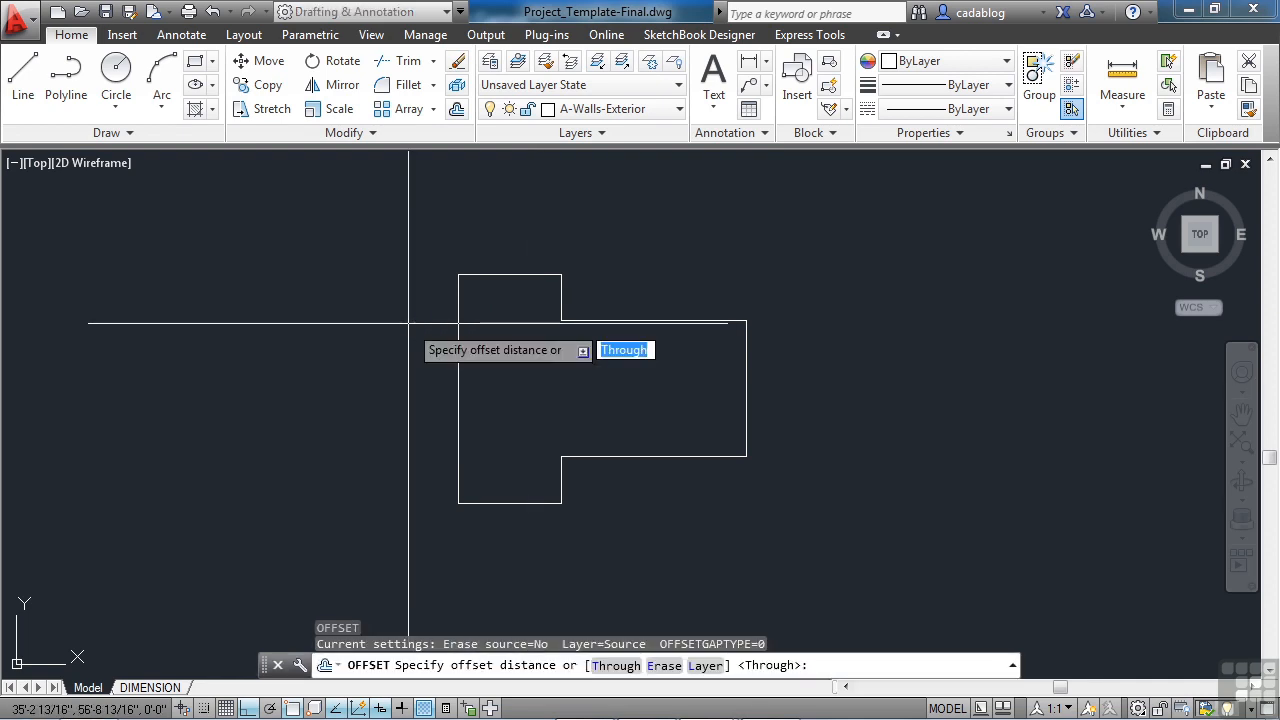
Offset the wall outline 8 inches inward to make double exterior wall lines.
{"action": "type", "text": "8"}
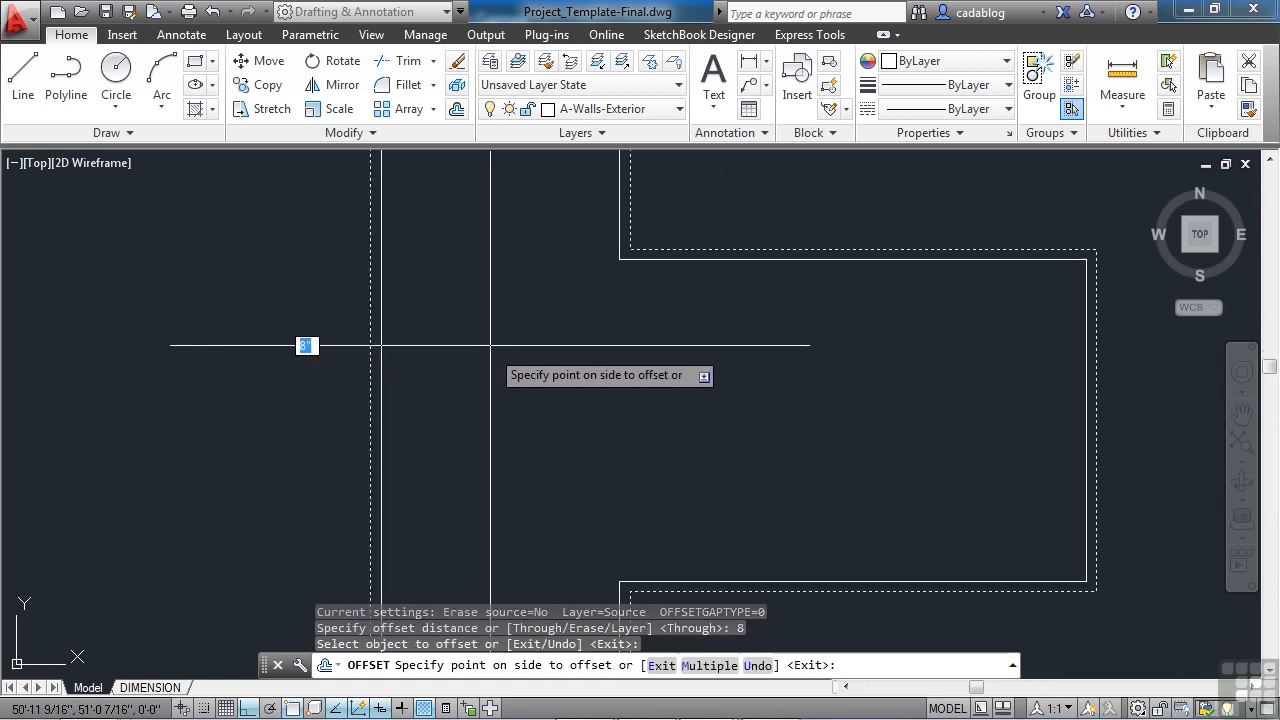
{"action": "left_click", "coordinate": [490, 348]}
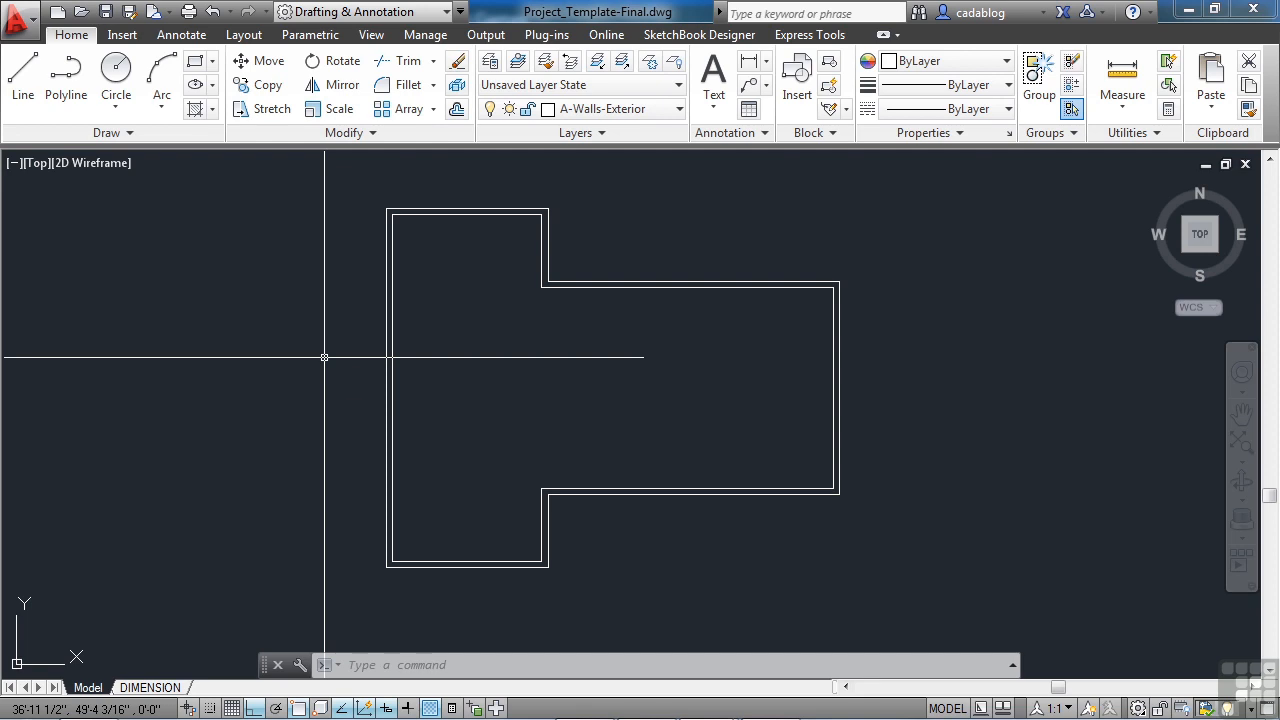
Offset a wall line 3'4 to mark the door, then trim the top wall between the marks.
{"action": "type", "text": "O"}
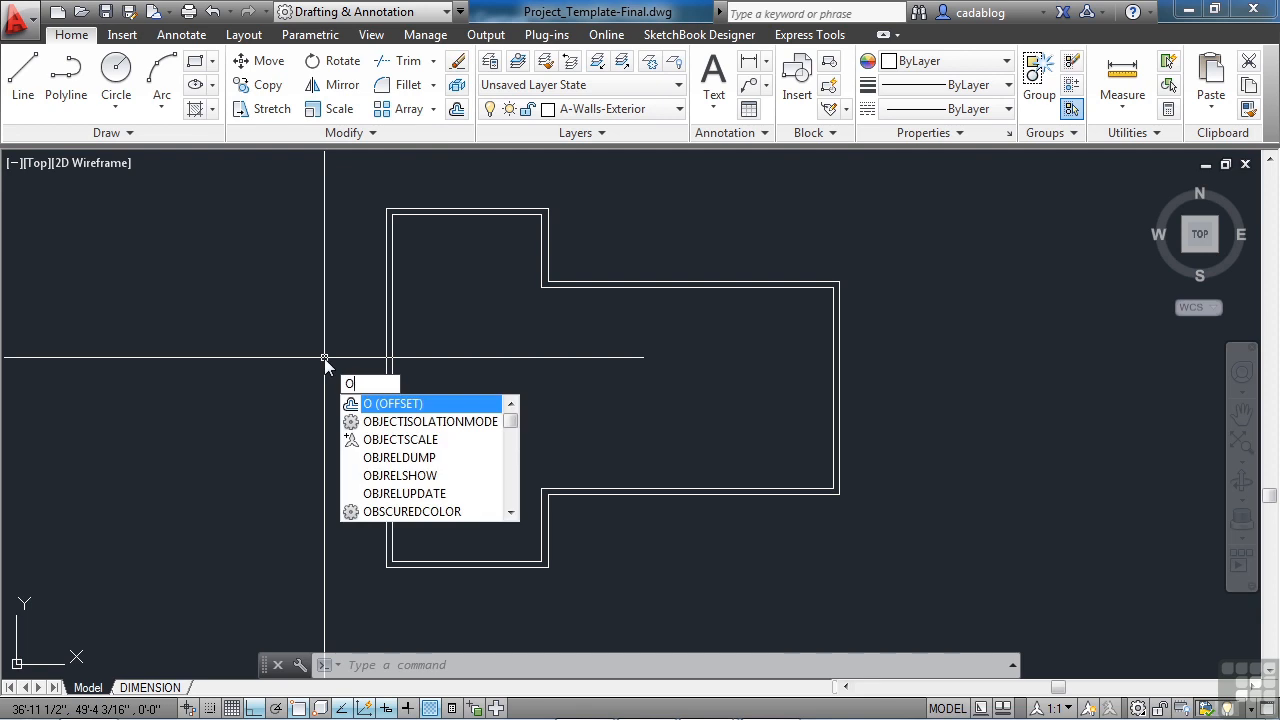
{"action": "key", "text": "Enter"}
{"action": "type", "text": "3'4"}
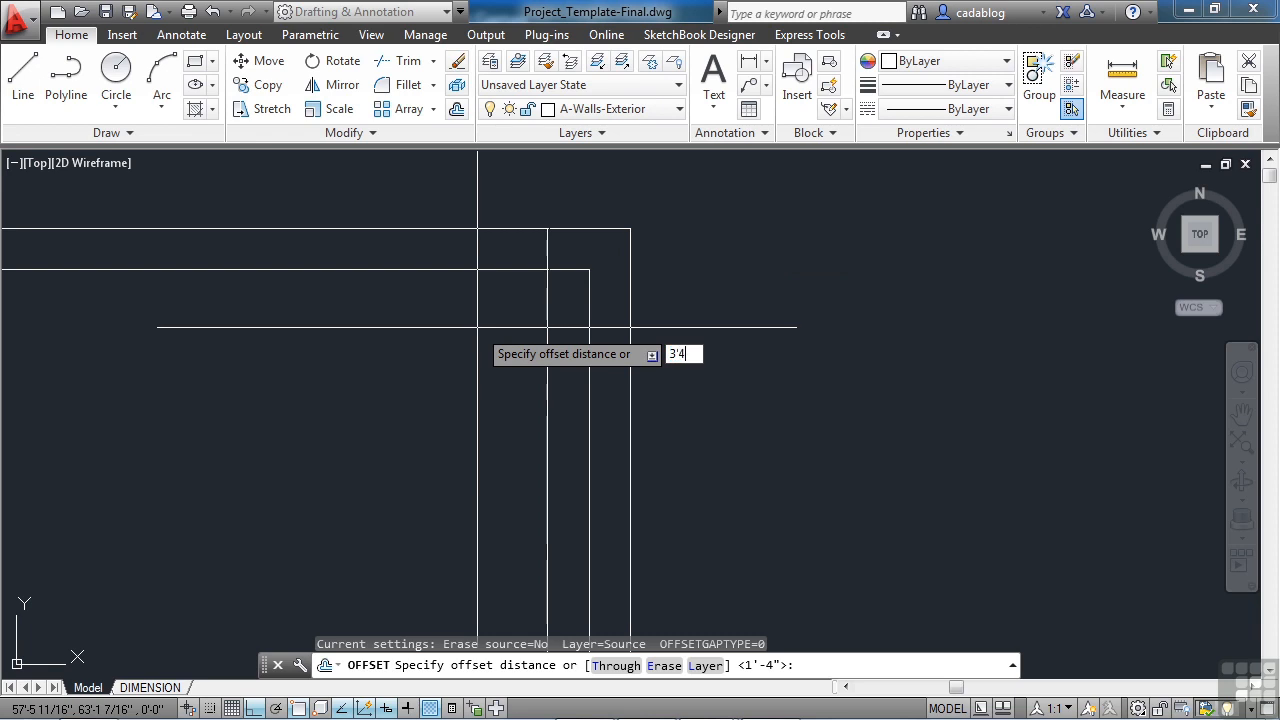
{"action": "key", "text": "Enter"}
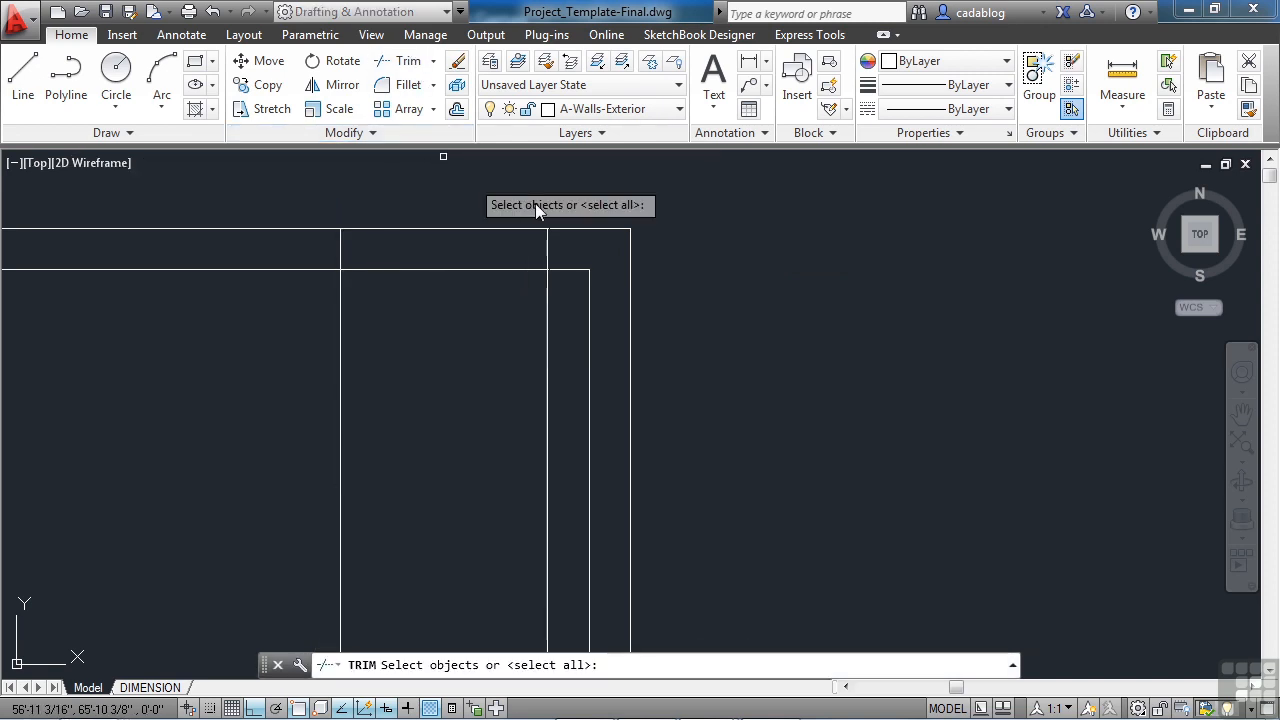
{"action": "left_click", "coordinate": [548, 212]}
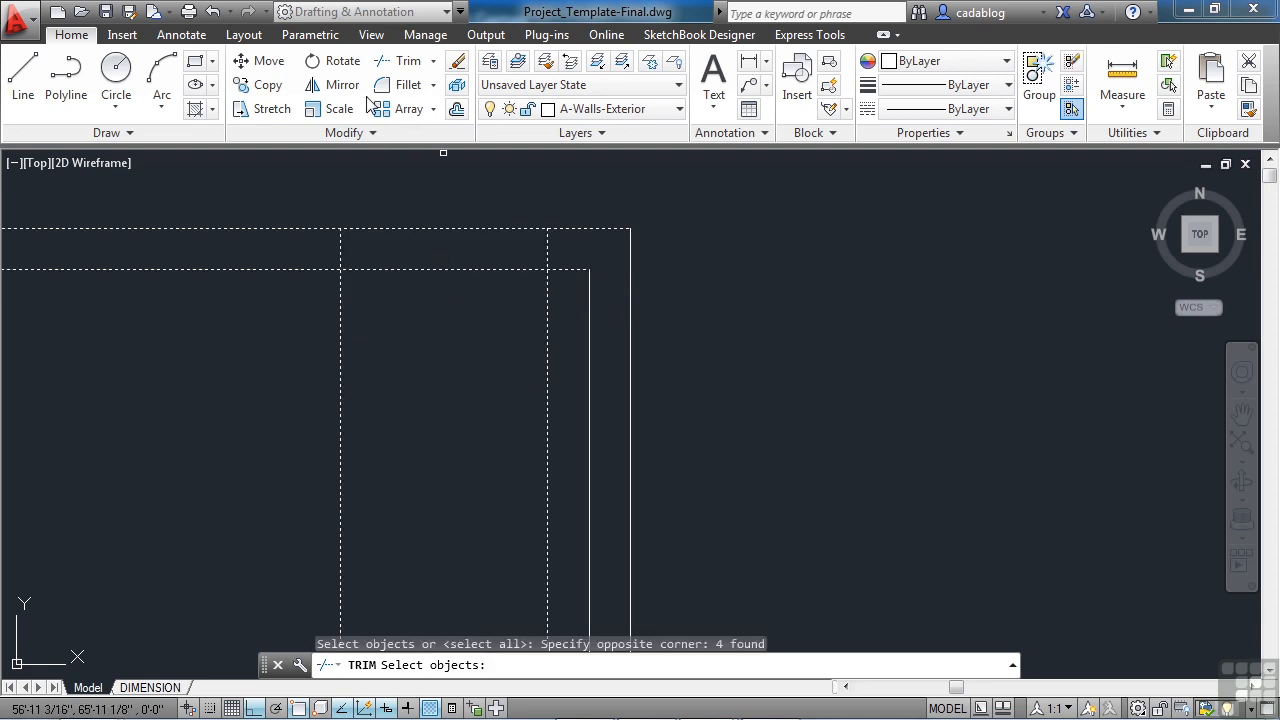
{"action": "mouse_move", "coordinate": [488, 656]}
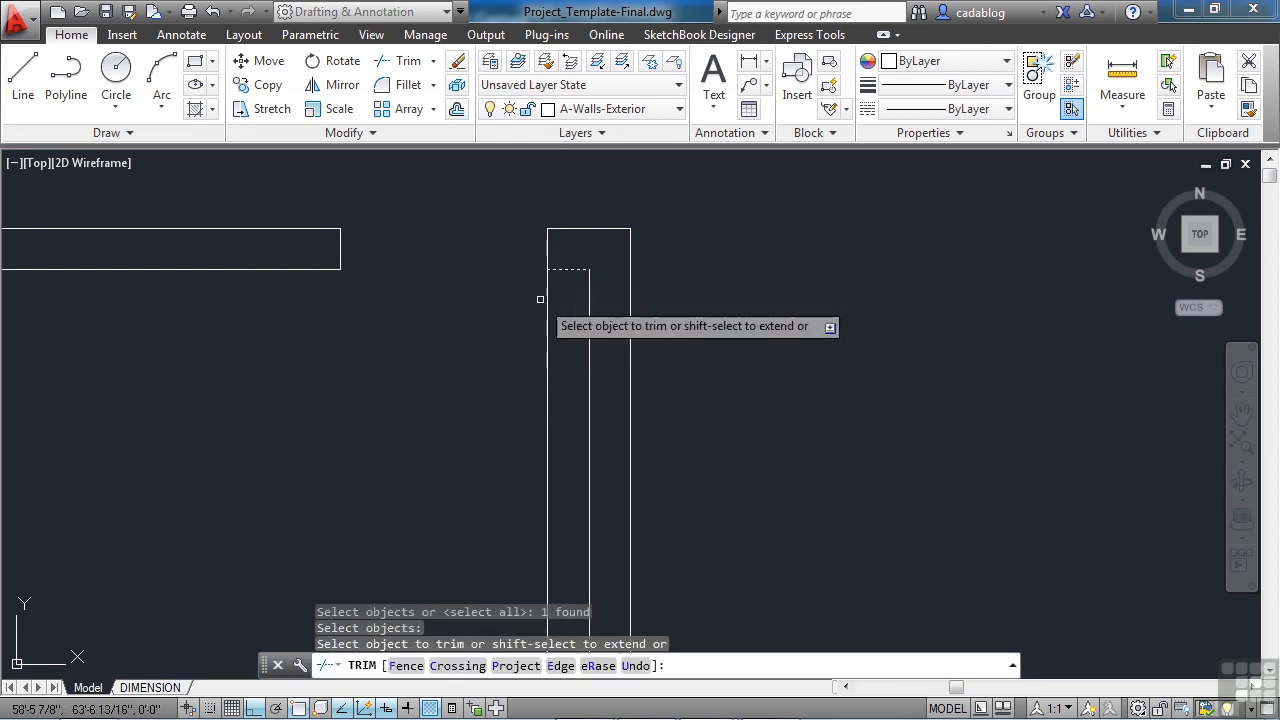
{"action": "left_click", "coordinate": [552, 270]}
{"action": "type", "text": "4"}
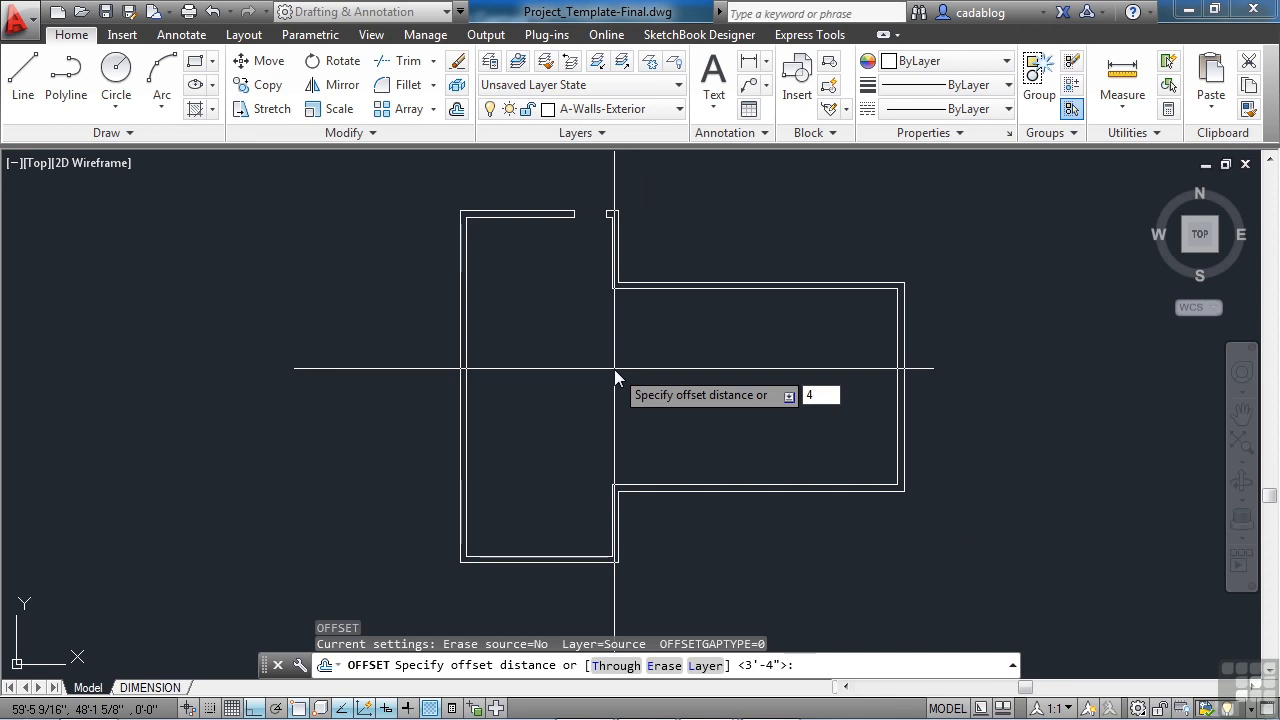
Mark window edges with offsets 4'10, 3' and 9'2 and trim the left wall between them.
{"action": "type", "text": "'10"}
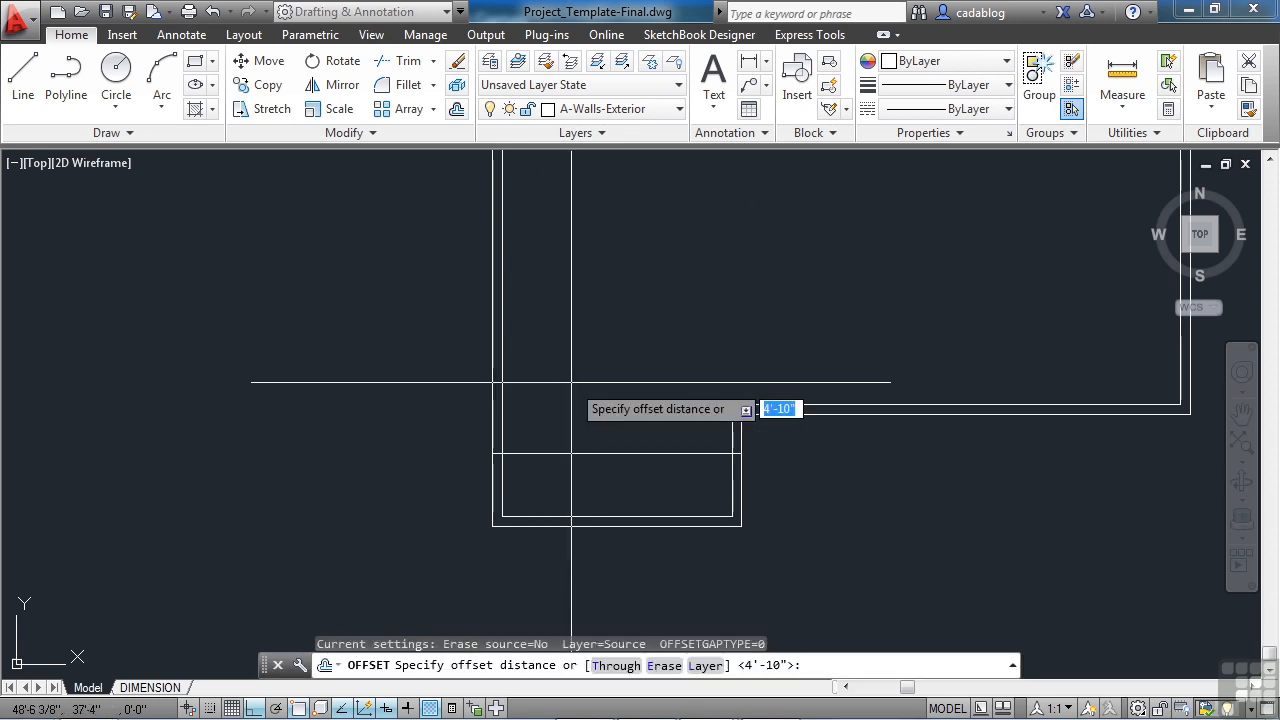
{"action": "type", "text": "3"}
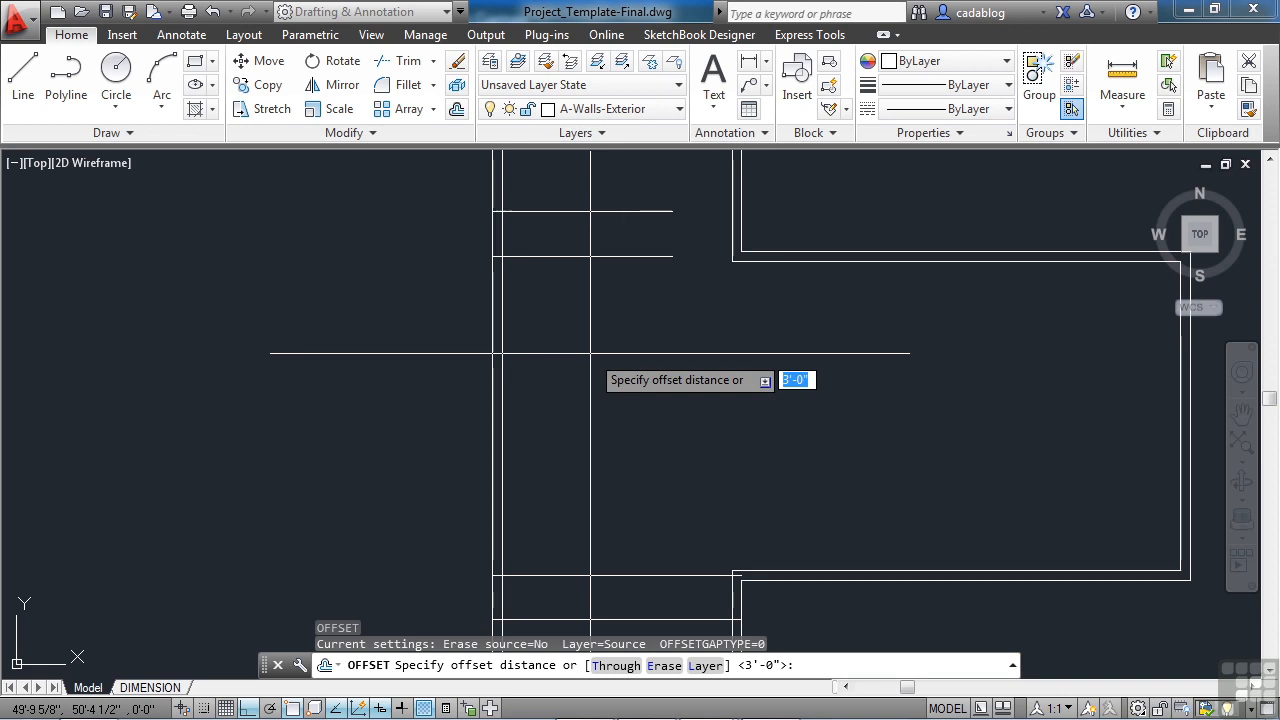
{"action": "type", "text": "9'2"}
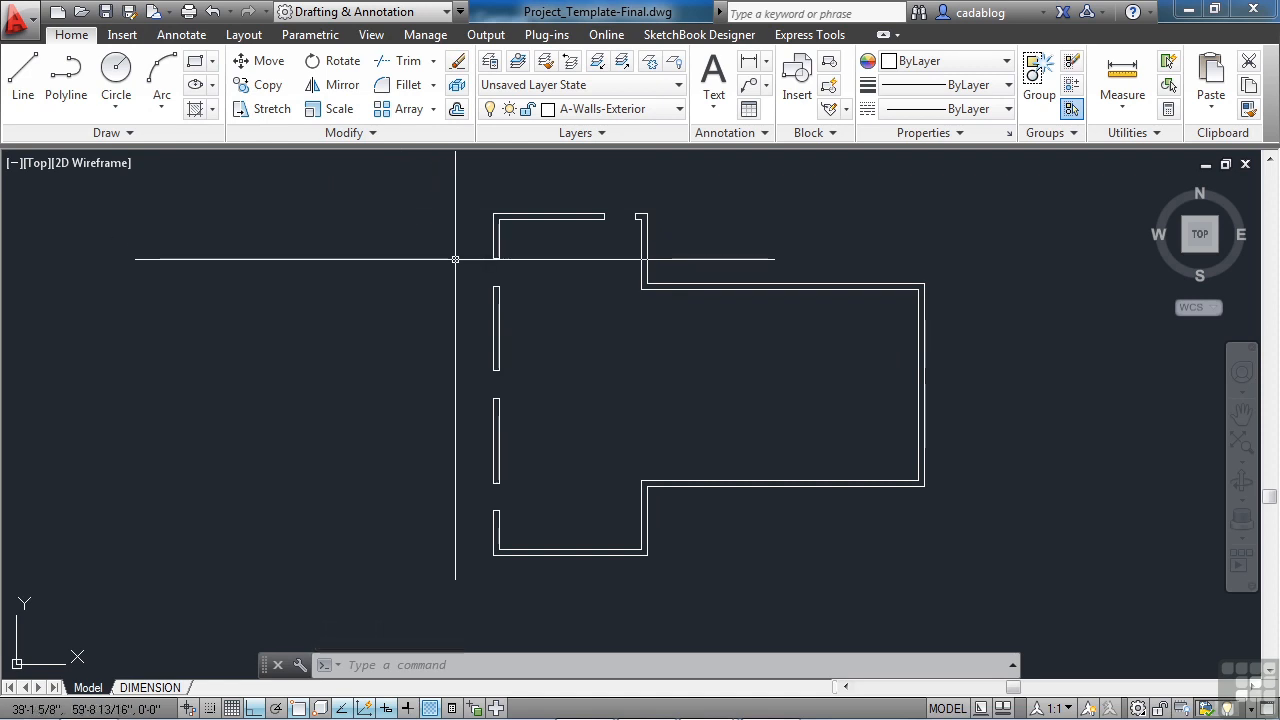
{"action": "mouse_move", "coordinate": [492, 394]}
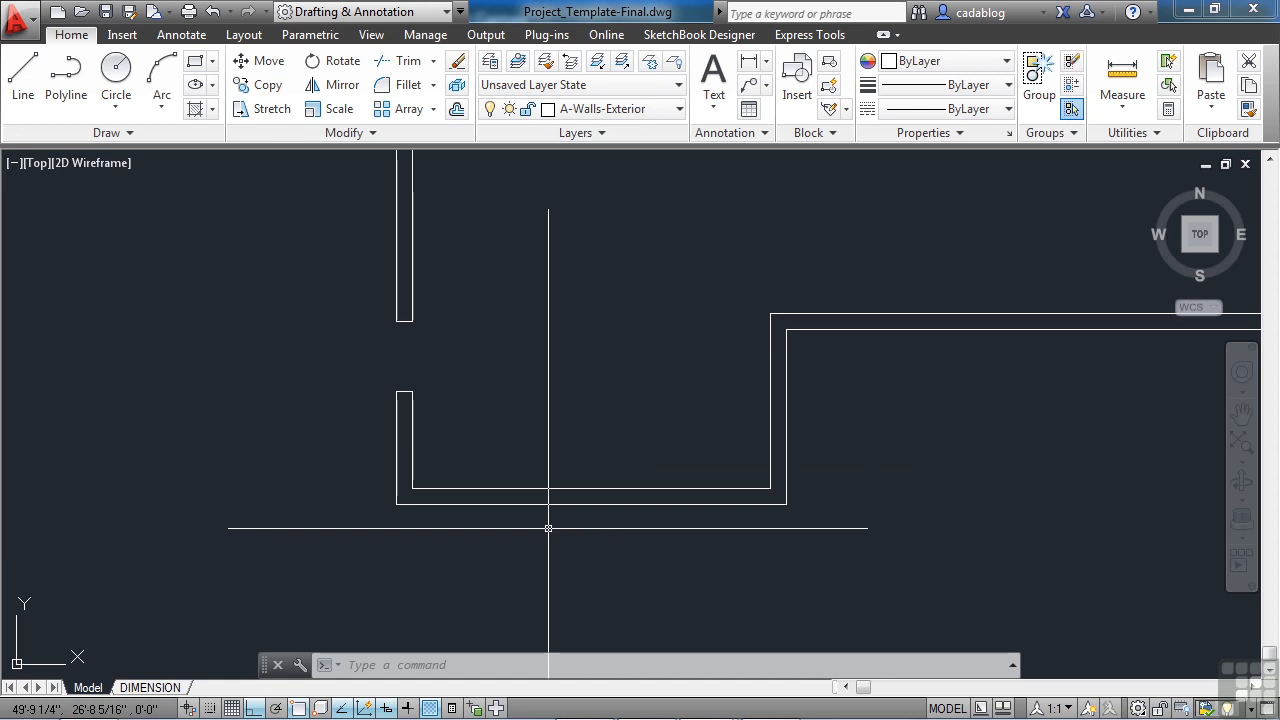
Offset a wall line twice to place two opening guide lines across the bottom wall.
{"action": "type", "text": "O"}
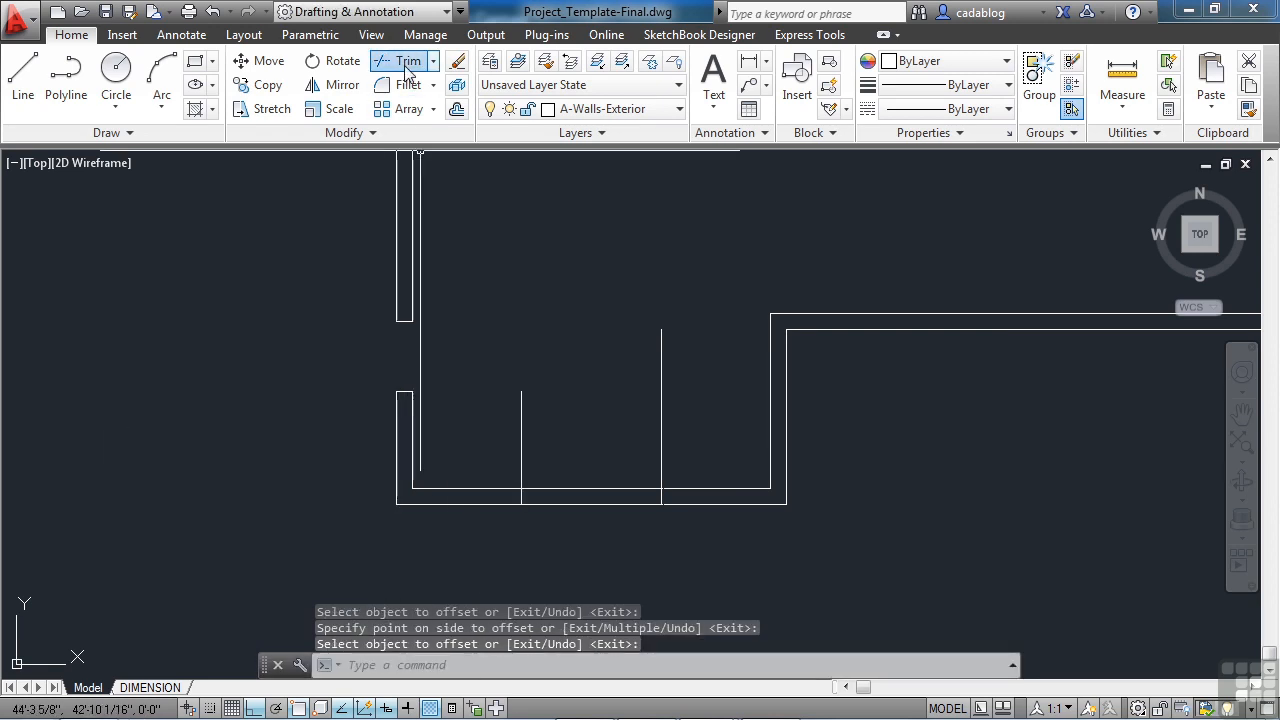
Trim out the bottom wall of the left section between the two marker lines.
{"action": "left_click", "coordinate": [400, 60]}
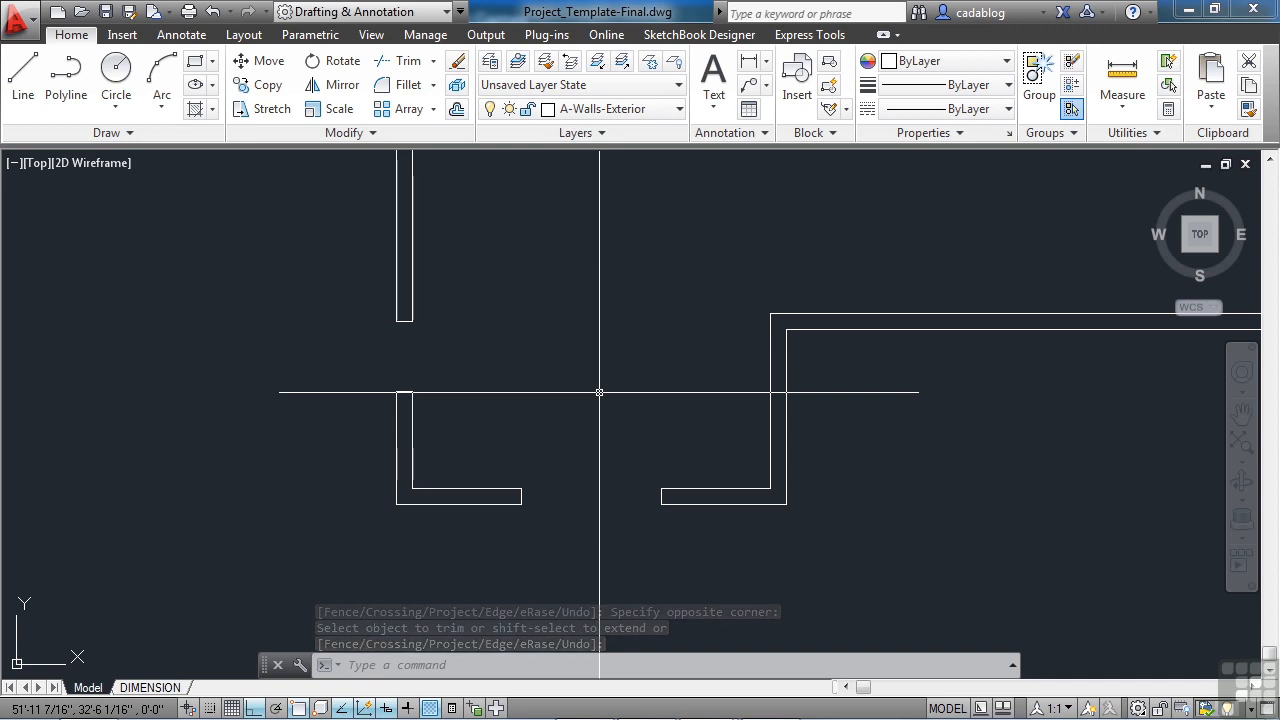
{"action": "key", "text": "Escape"}
{"action": "type", "text": "o"}
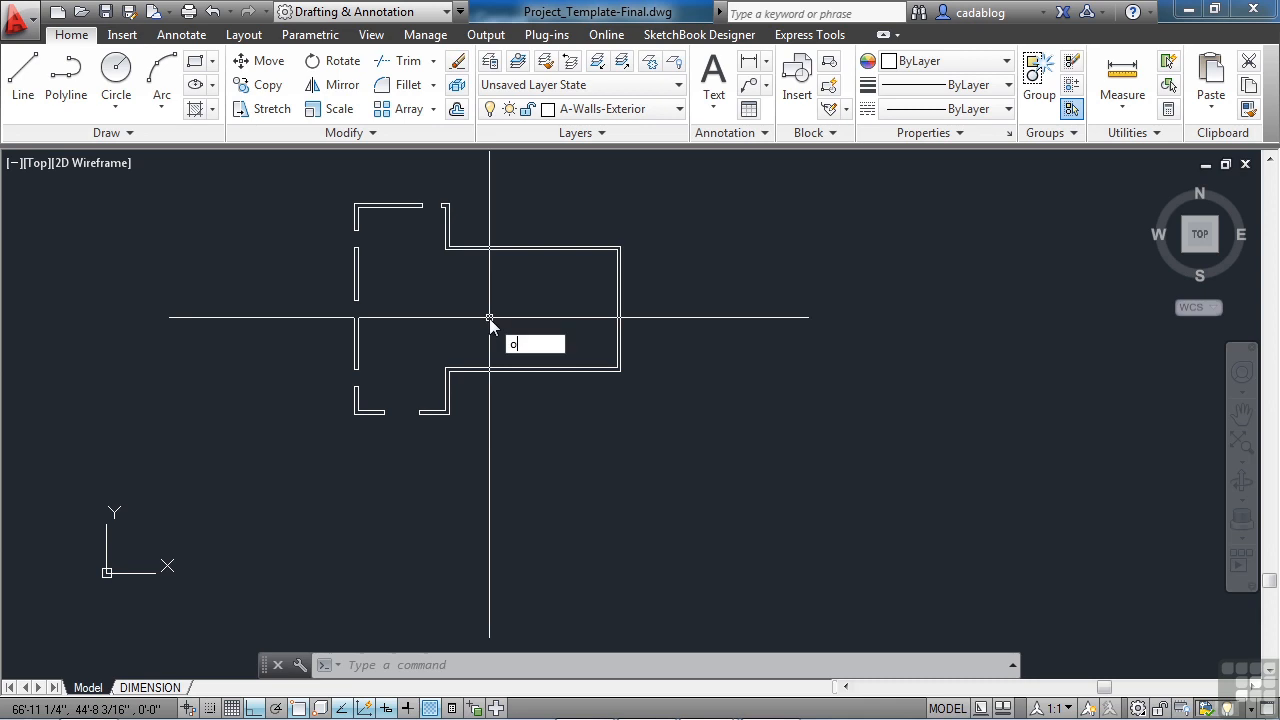
Offset marker lines at 4 and 3'4 across the right section's top wall and begin trimming.
{"action": "type", "text": "4'-0\""}
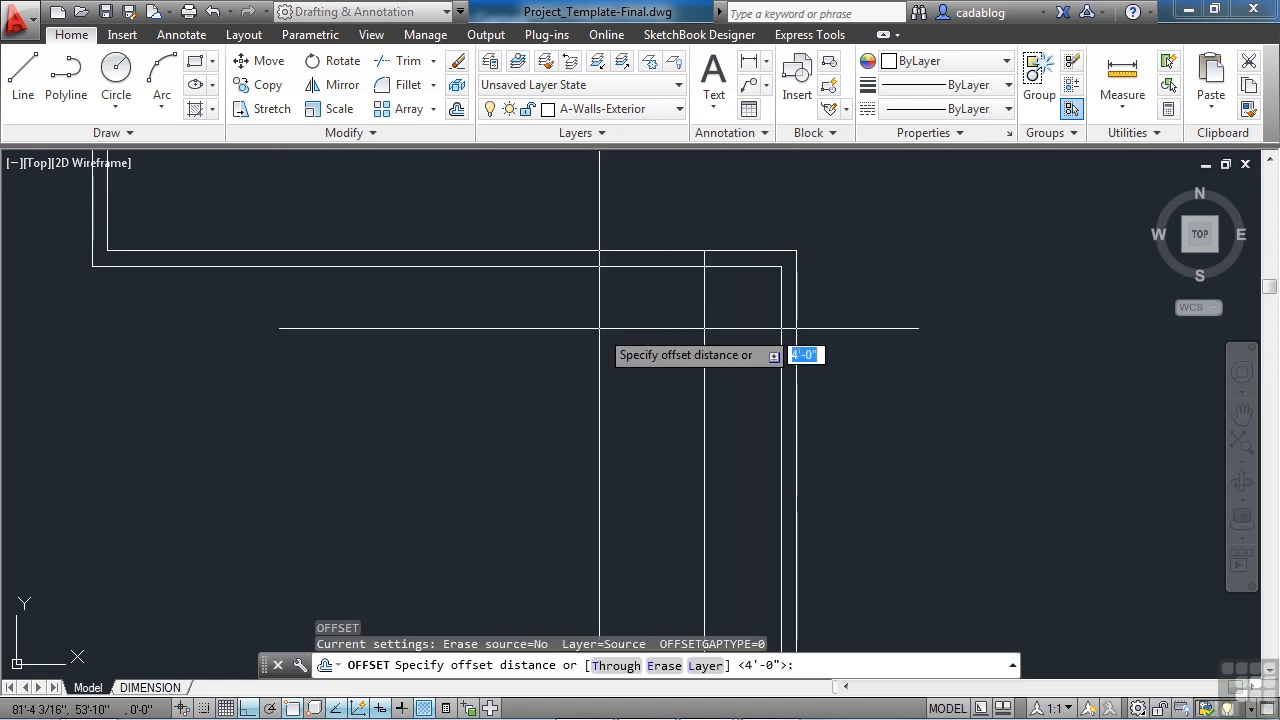
{"action": "type", "text": "3'4"}
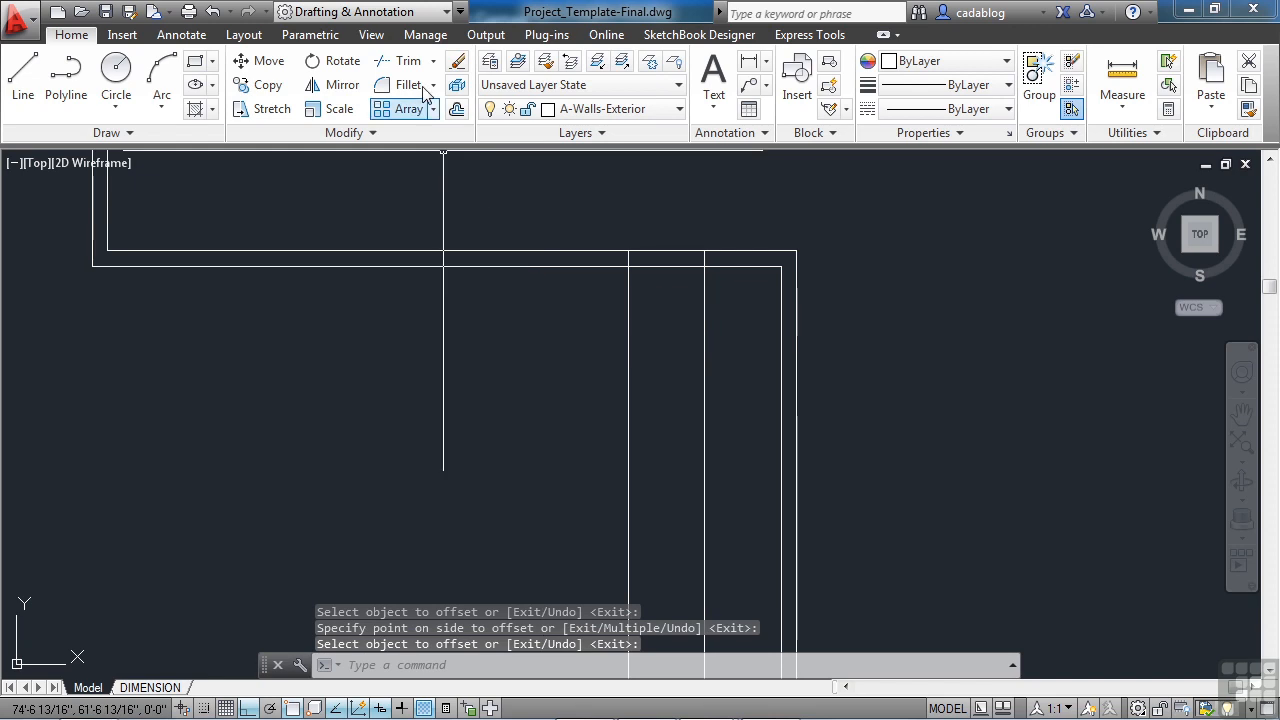
{"action": "left_click", "coordinate": [408, 60]}
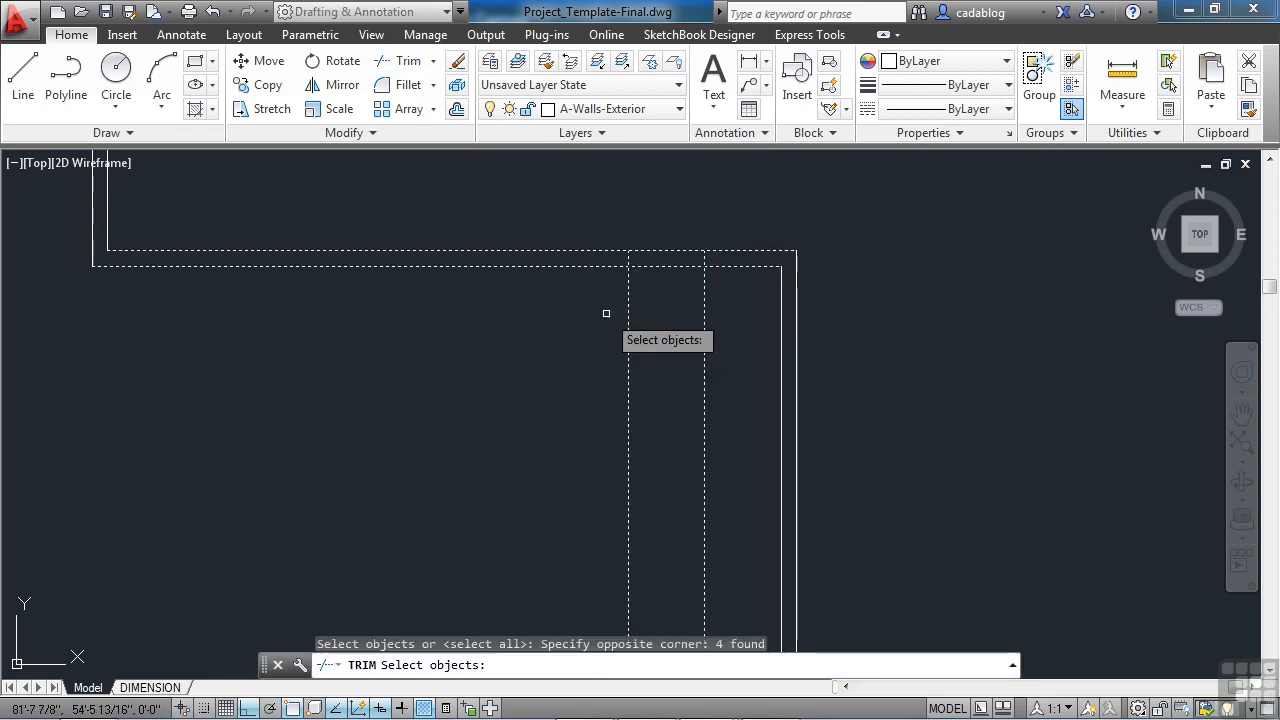